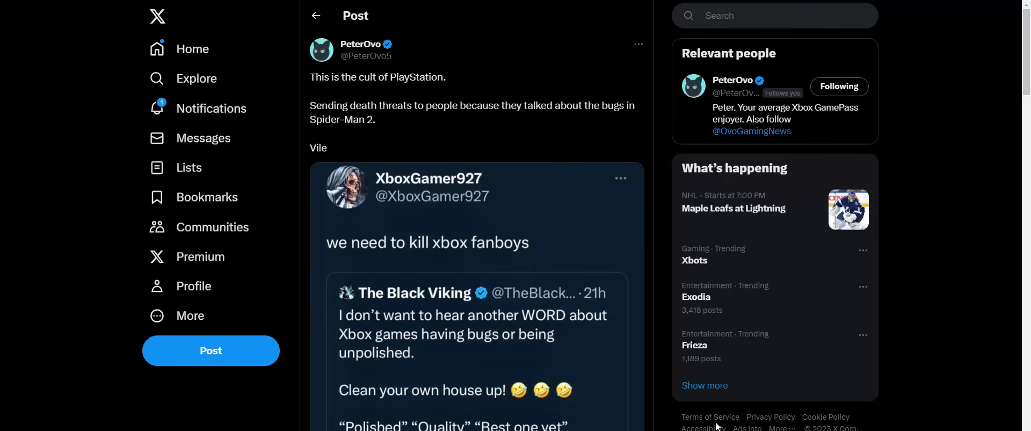
mouse_move(618, 255)
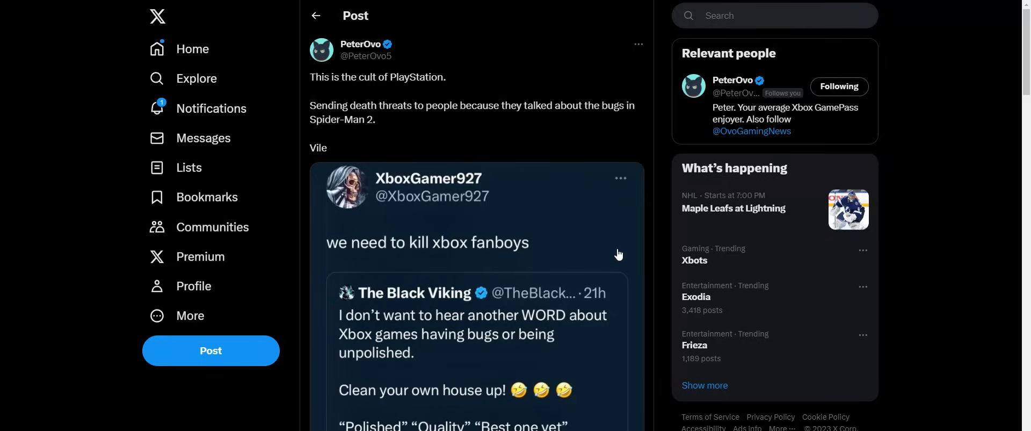
mouse_move(613, 251)
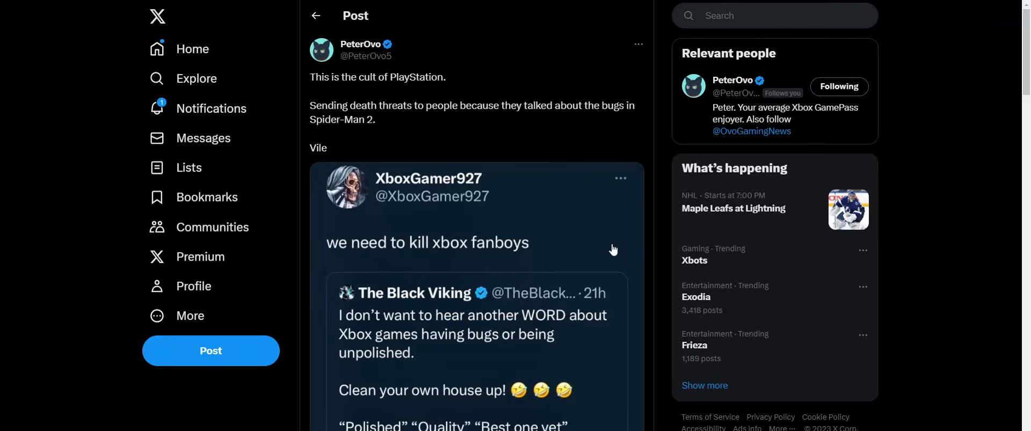
mouse_move(514, 241)
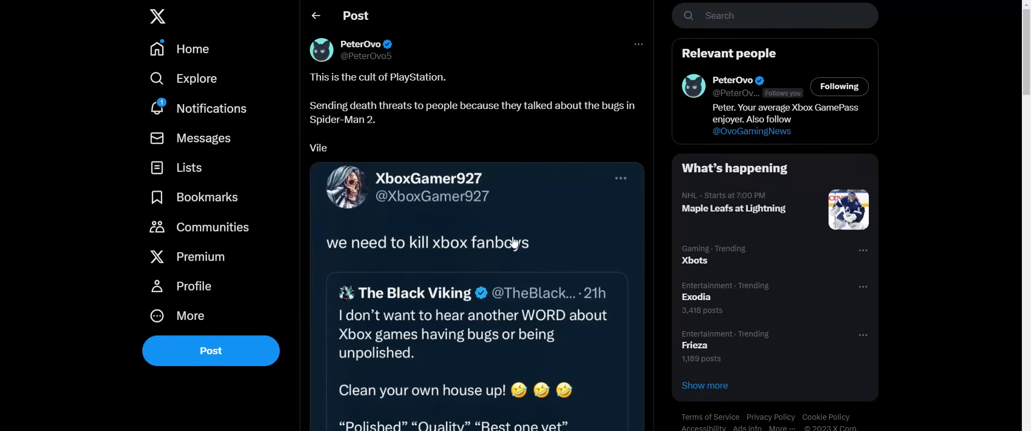
mouse_move(517, 239)
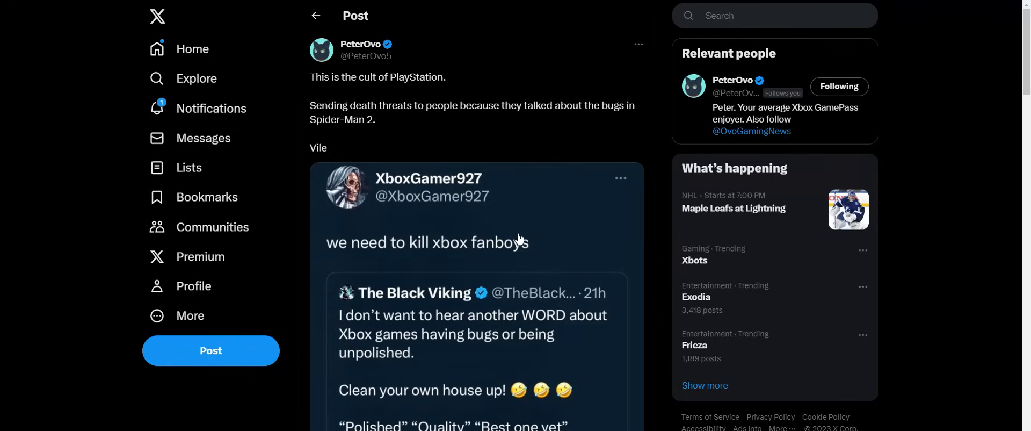
mouse_move(619, 406)
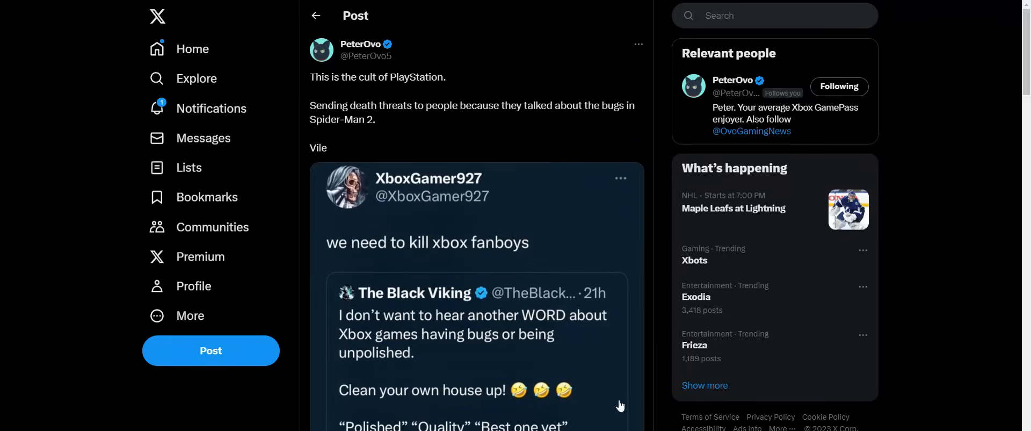
mouse_move(540, 321)
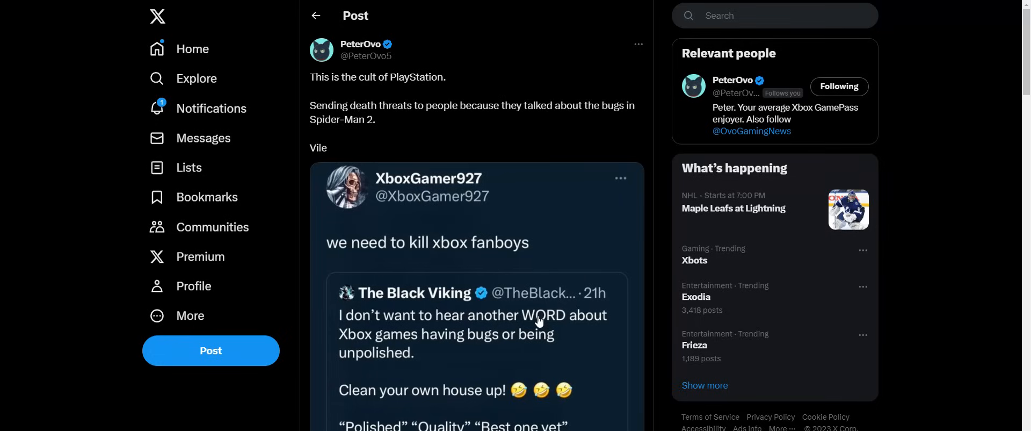
mouse_move(470, 228)
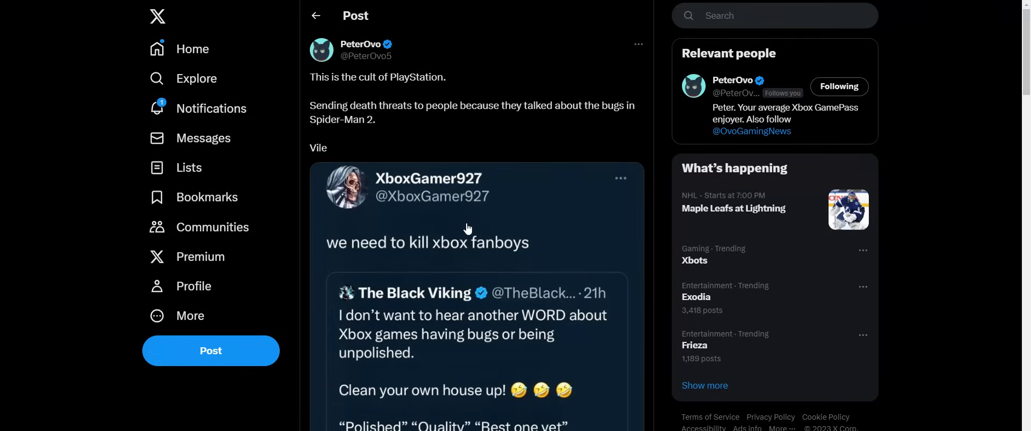
mouse_move(428, 268)
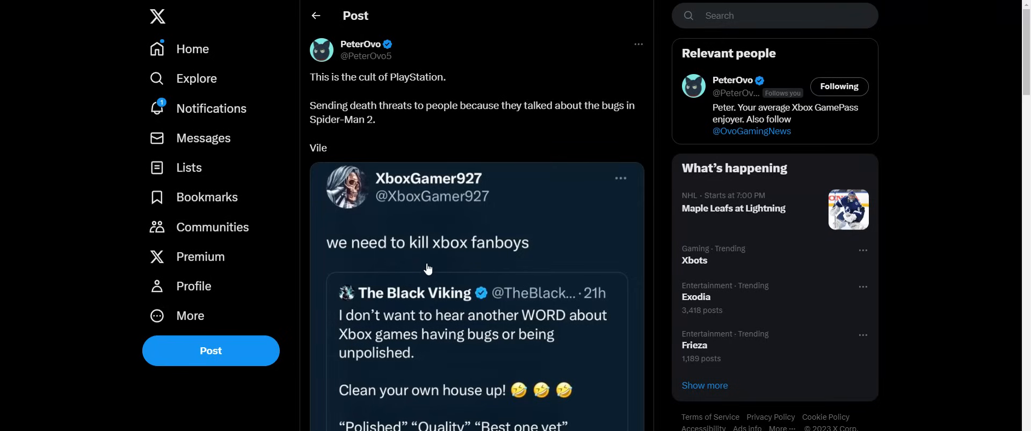
mouse_move(478, 257)
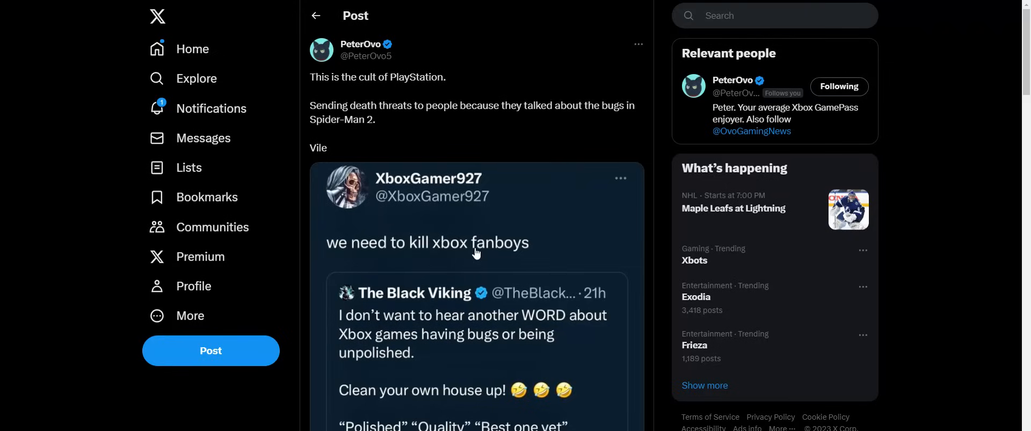
mouse_move(474, 256)
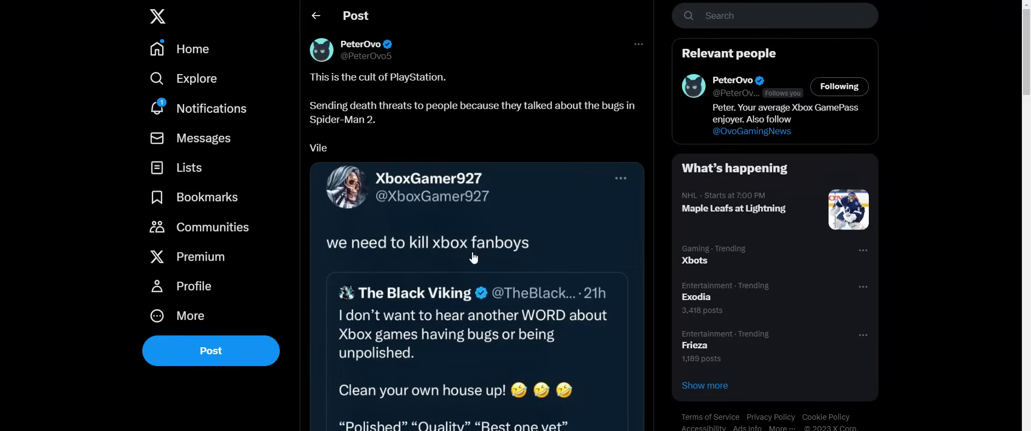
mouse_move(473, 257)
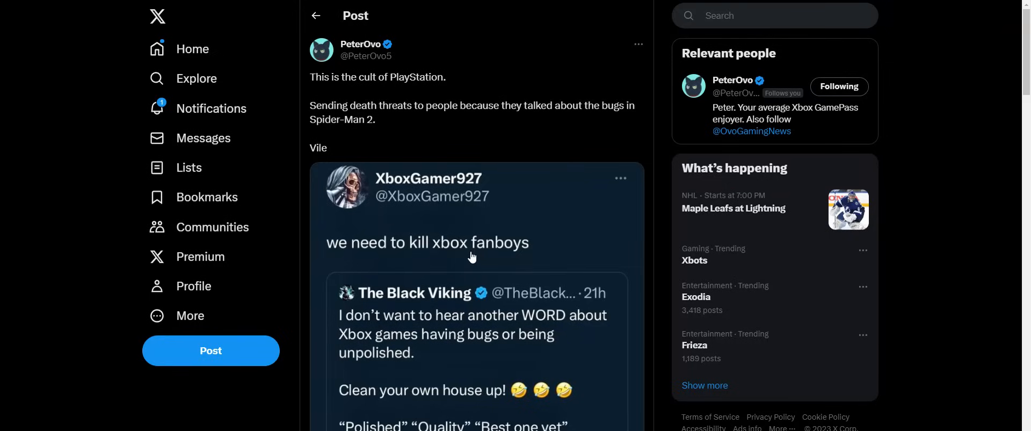
mouse_move(469, 259)
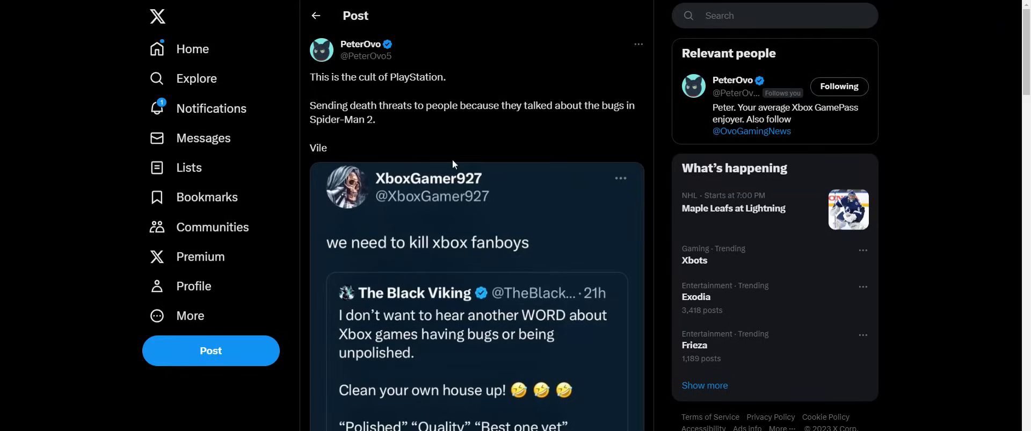
mouse_move(422, 105)
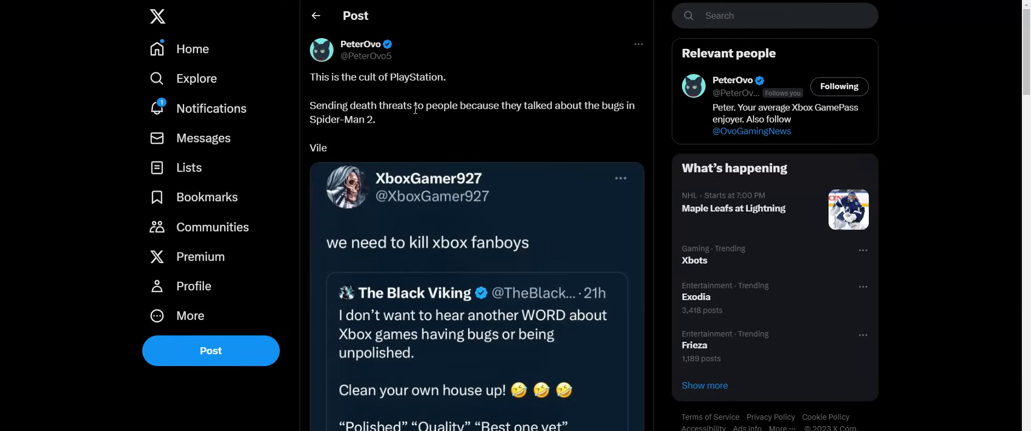
mouse_move(413, 117)
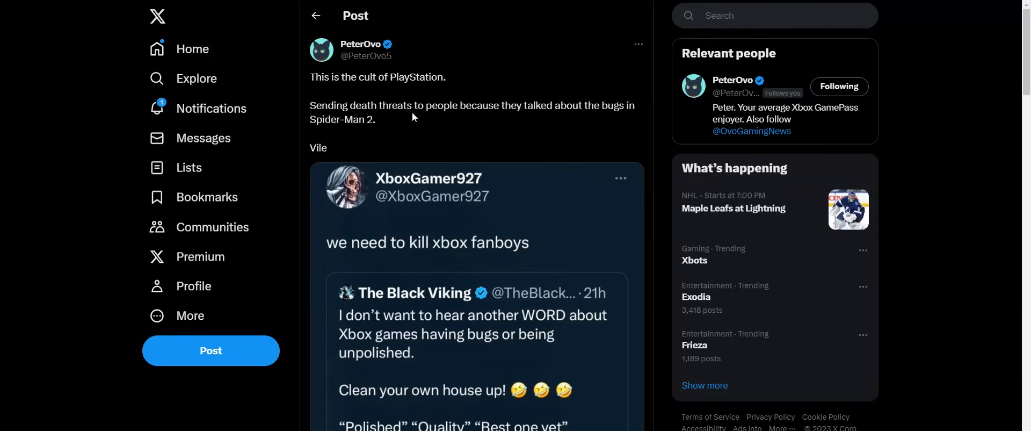
mouse_move(405, 110)
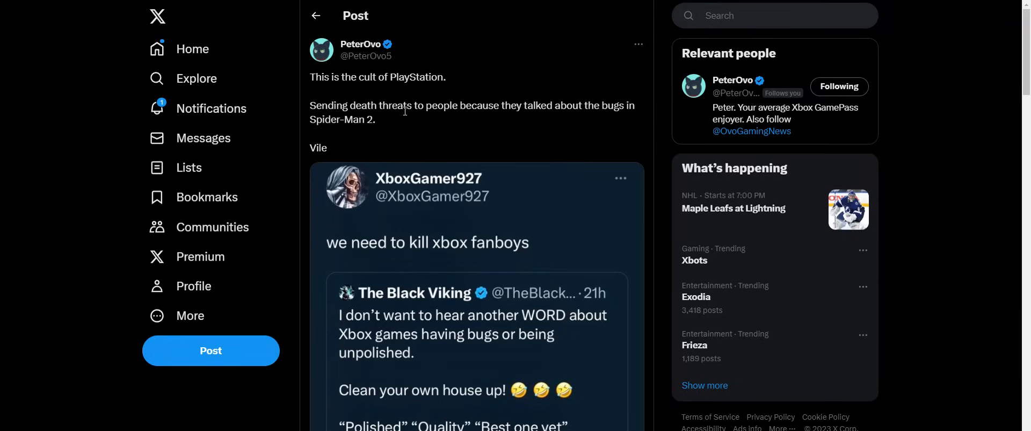
scroll(down, 3)
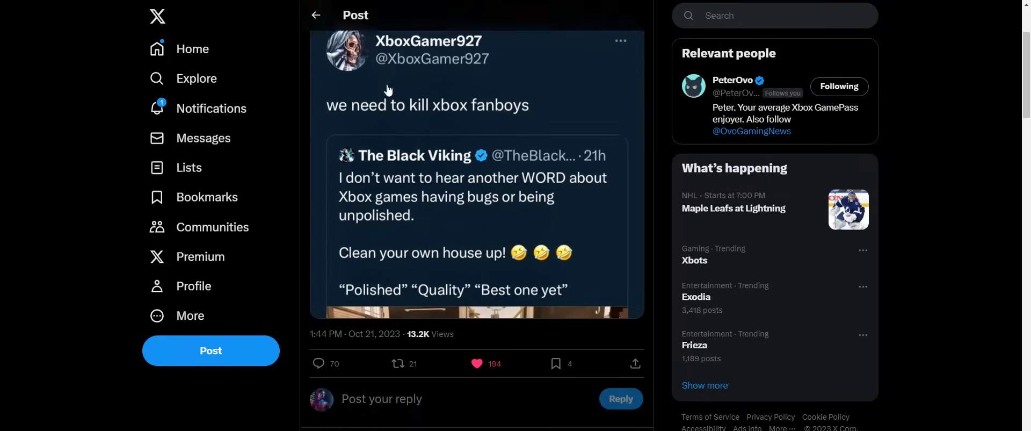
scroll(down, 3)
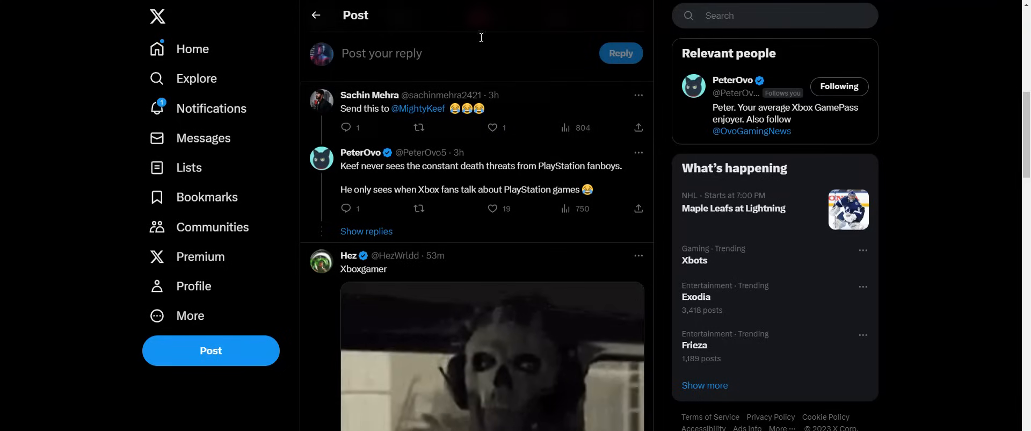
click(493, 126)
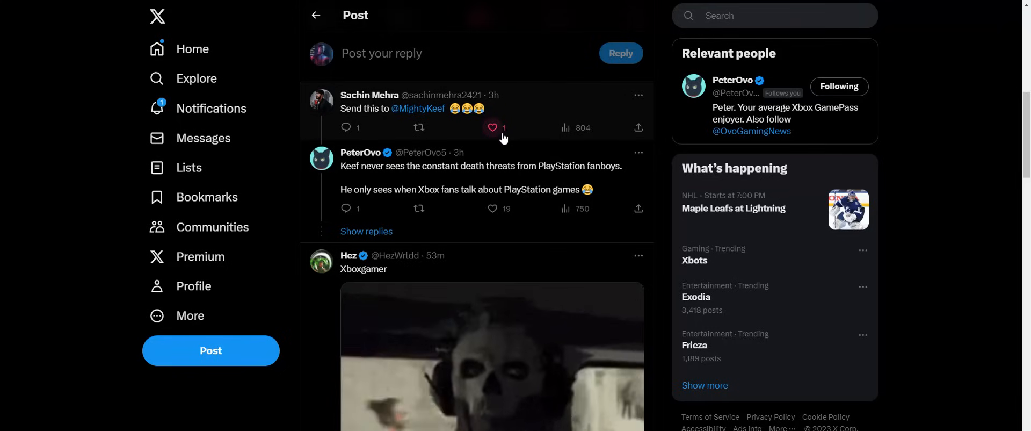
click(493, 127)
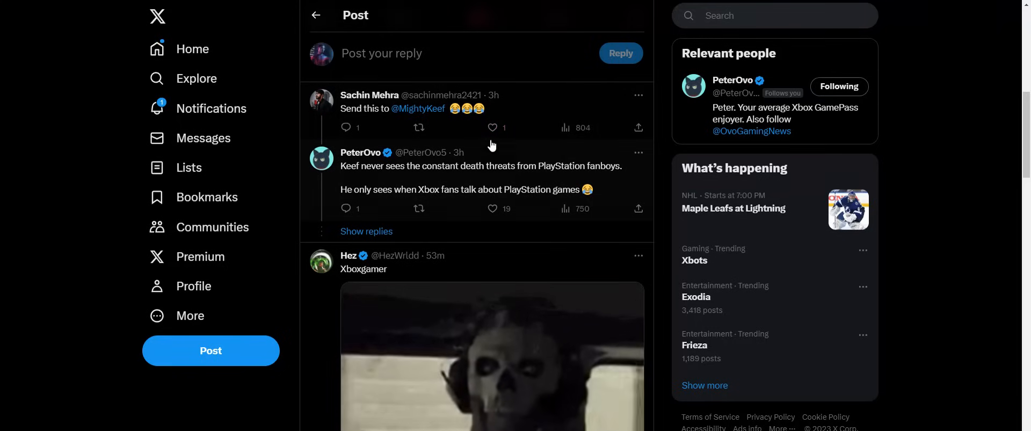
scroll(down, 3)
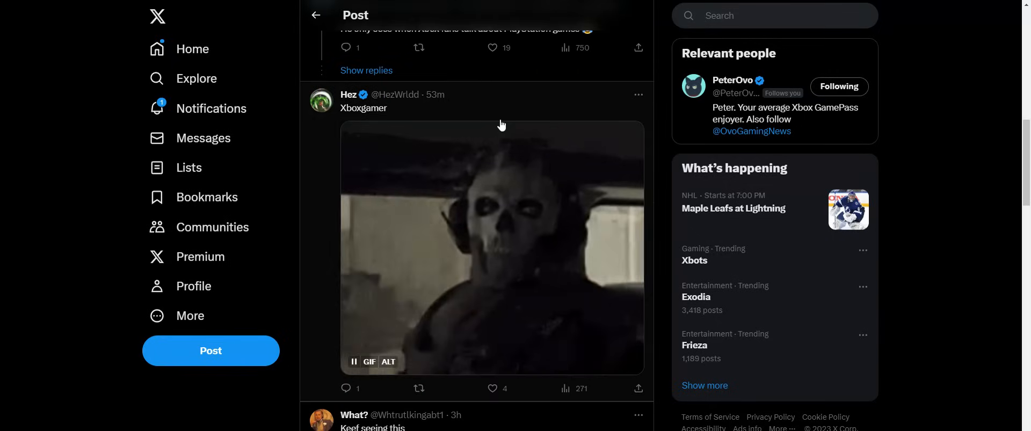
scroll(down, 3)
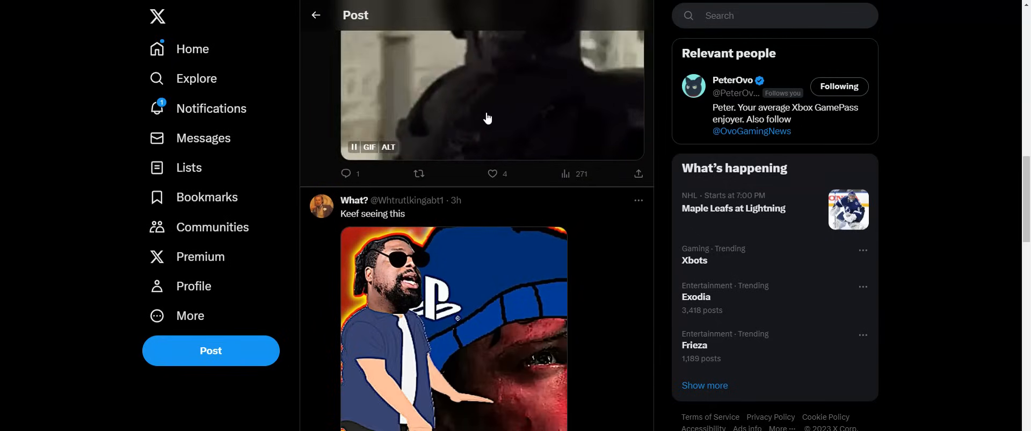
- Scroll past the 'Keef seeing this' image to Drake's 'They go too far.' reply
scroll(down, 3)
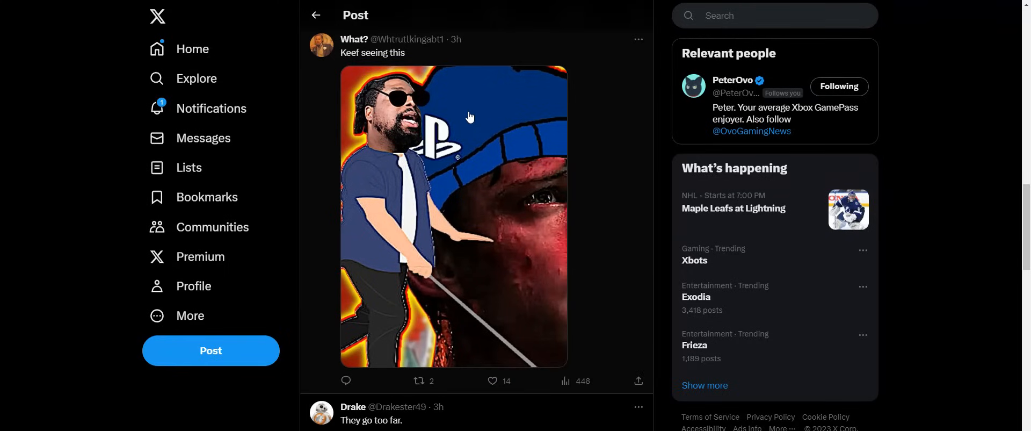
mouse_move(459, 122)
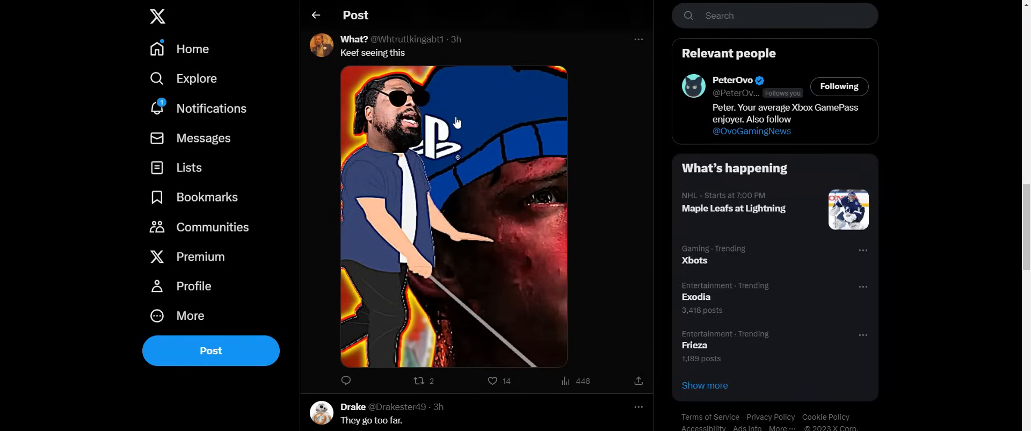
mouse_move(419, 145)
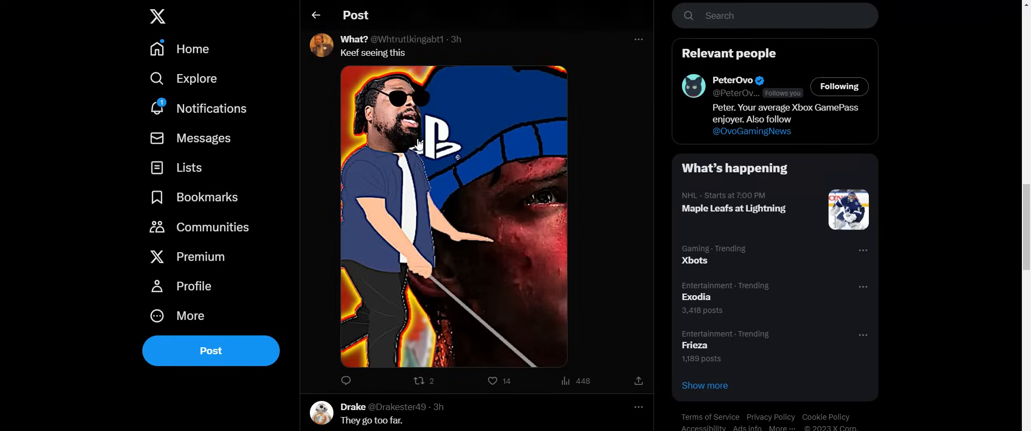
mouse_move(391, 165)
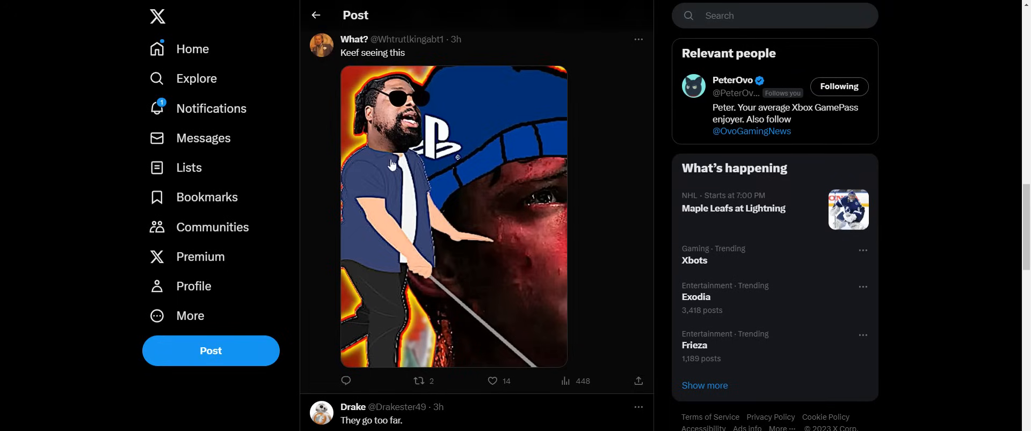
mouse_move(462, 134)
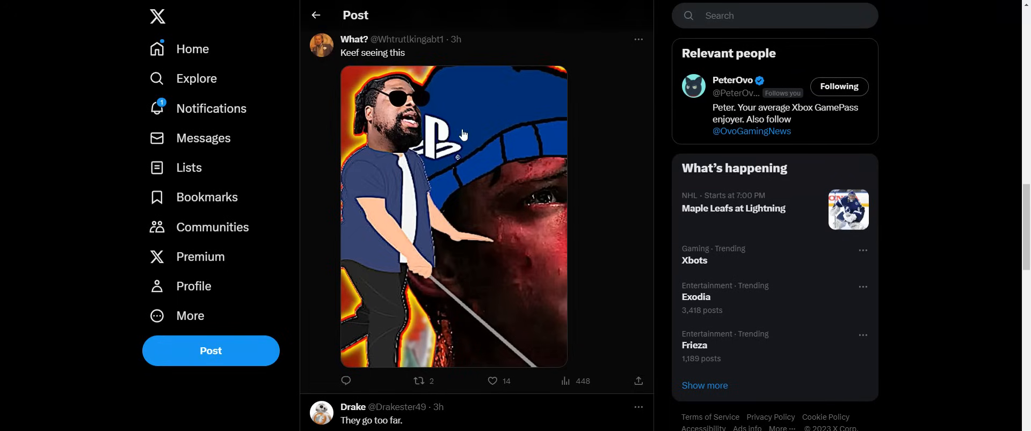
mouse_move(382, 117)
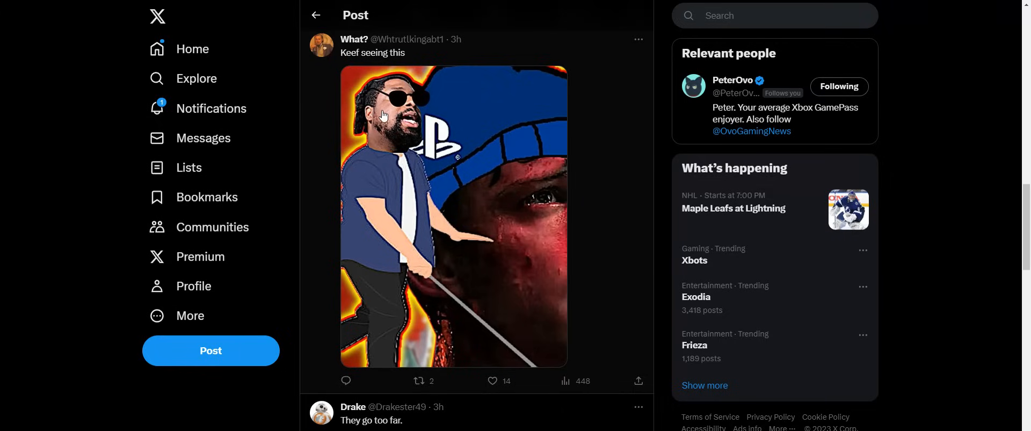
mouse_move(369, 160)
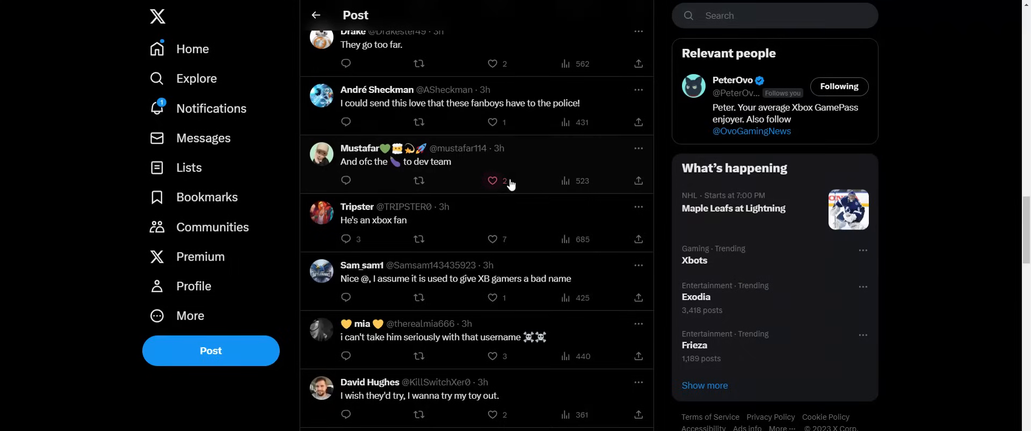
scroll(down, 3)
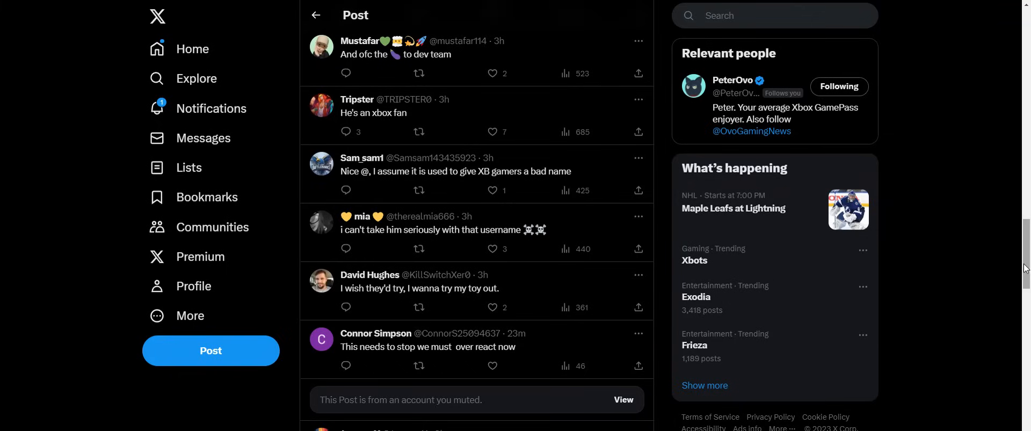
mouse_move(1009, 262)
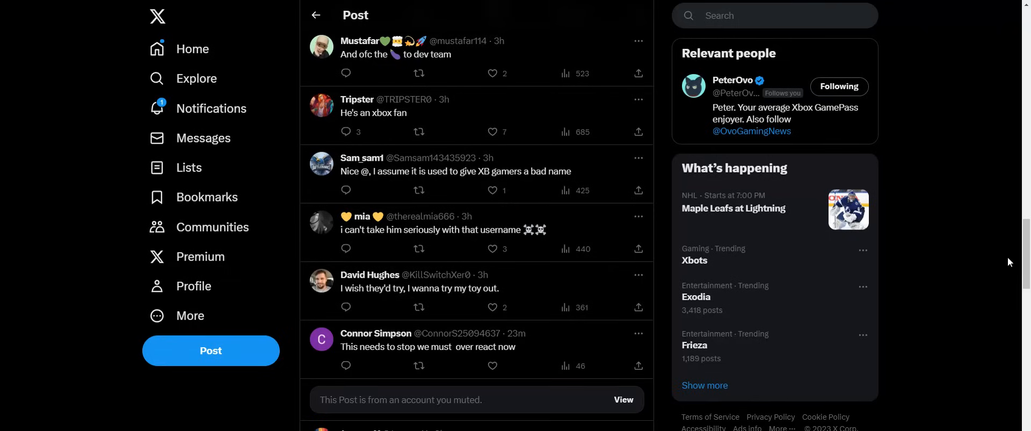
mouse_move(999, 259)
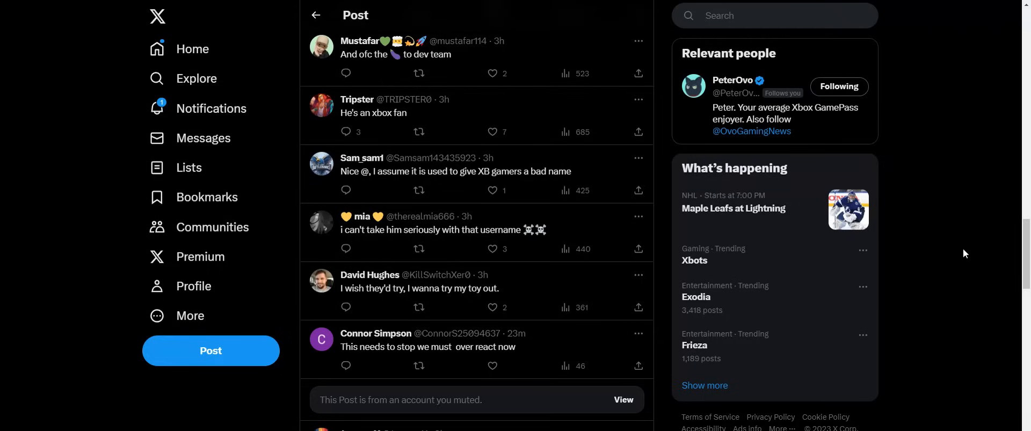
mouse_move(932, 250)
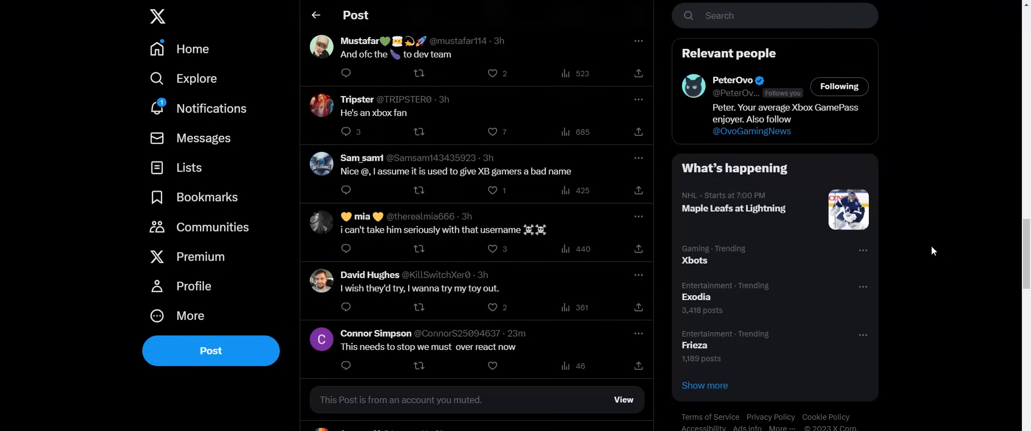
- Scroll down through the short text replies beneath Drake's comment
scroll(down, 3)
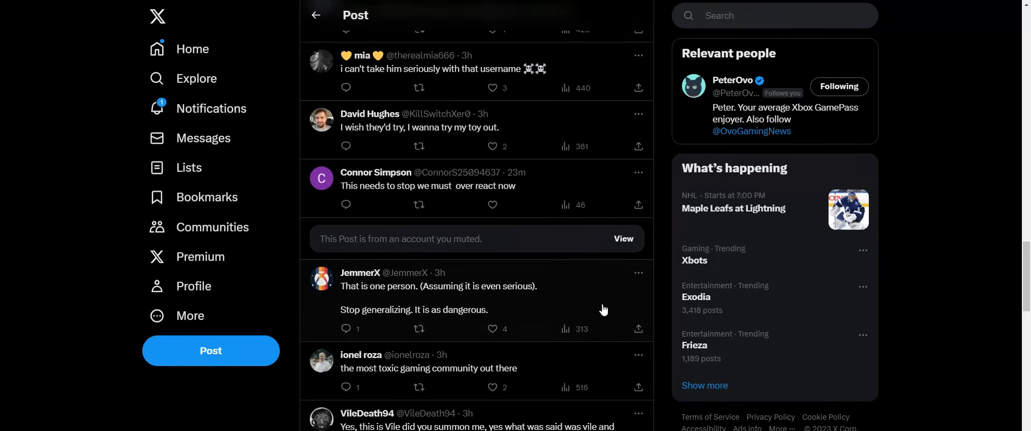
mouse_move(408, 199)
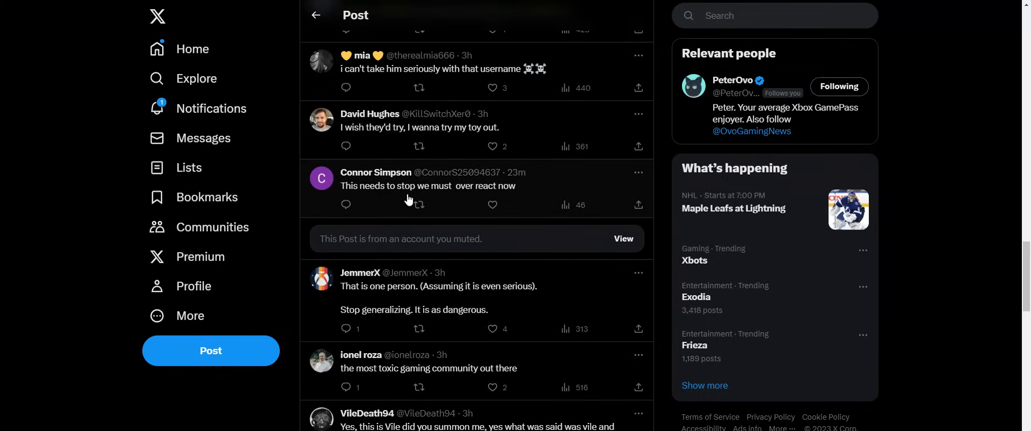
scroll(down, 3)
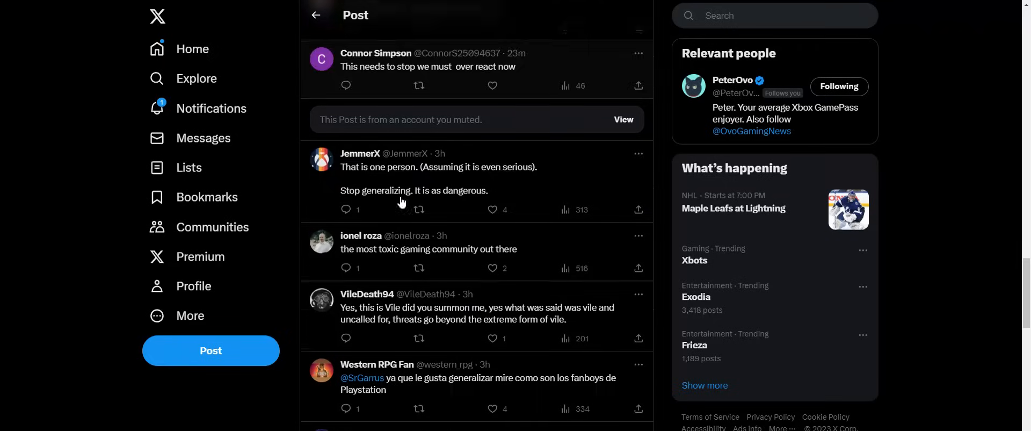
scroll(down, 3)
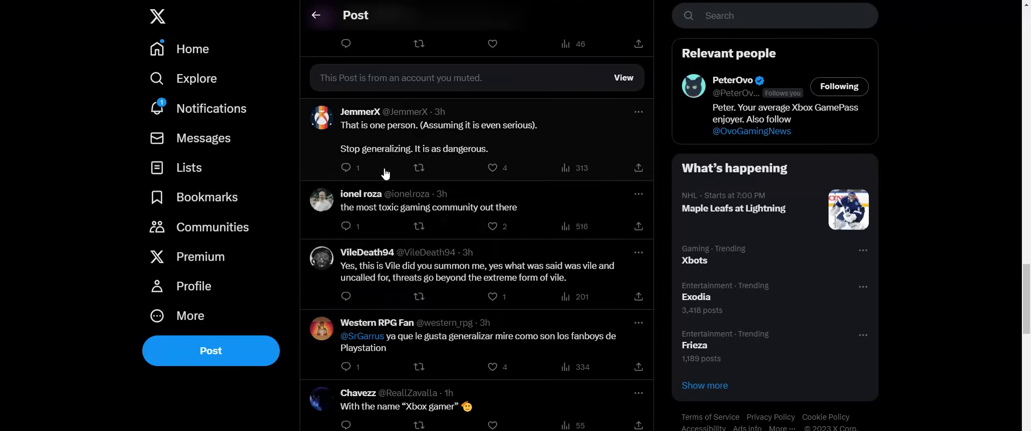
scroll(down, 3)
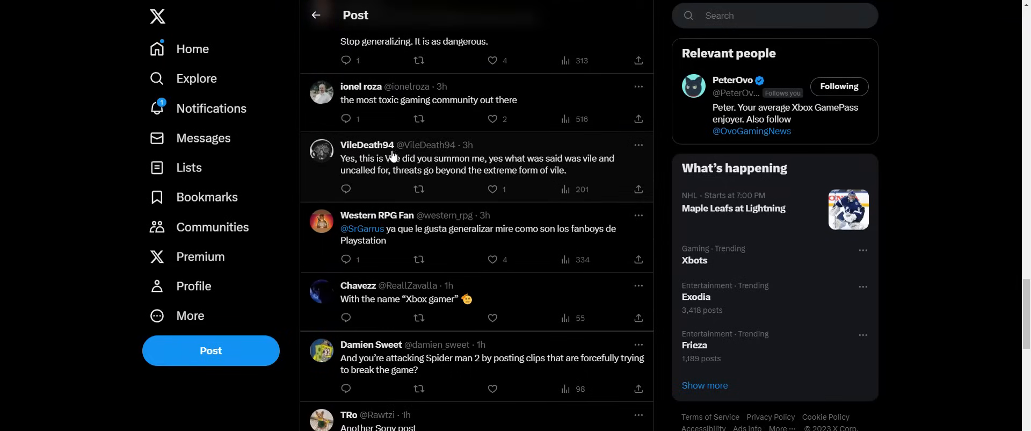
mouse_move(419, 120)
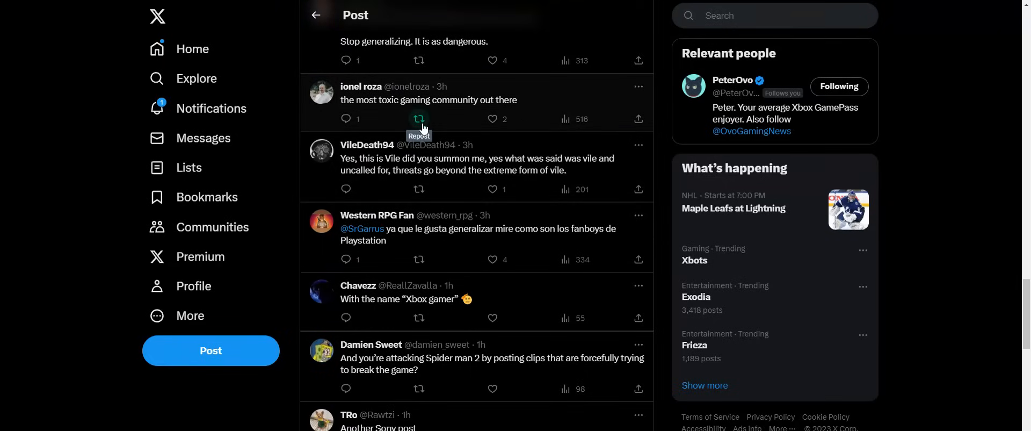
scroll(down, 3)
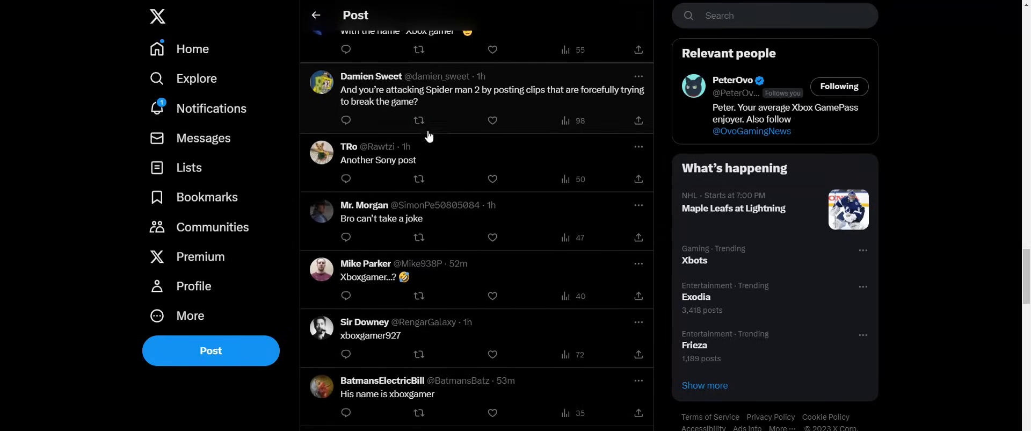
scroll(down, 3)
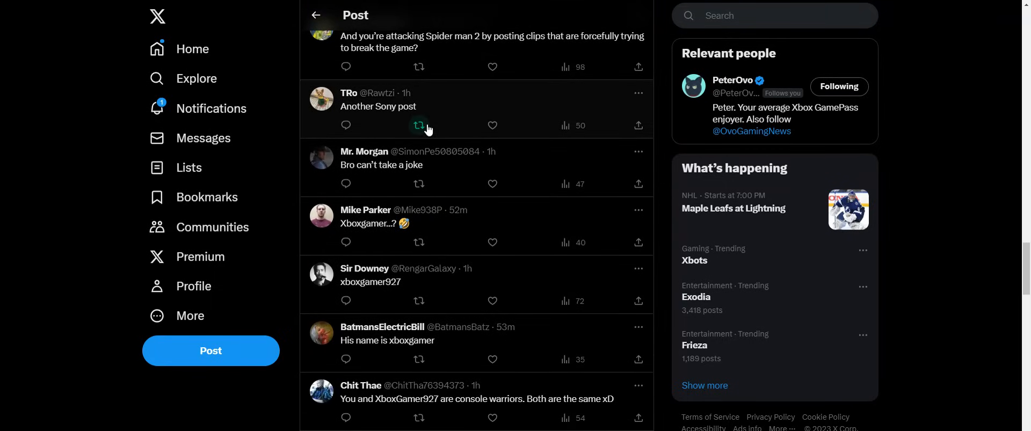
scroll(down, 3)
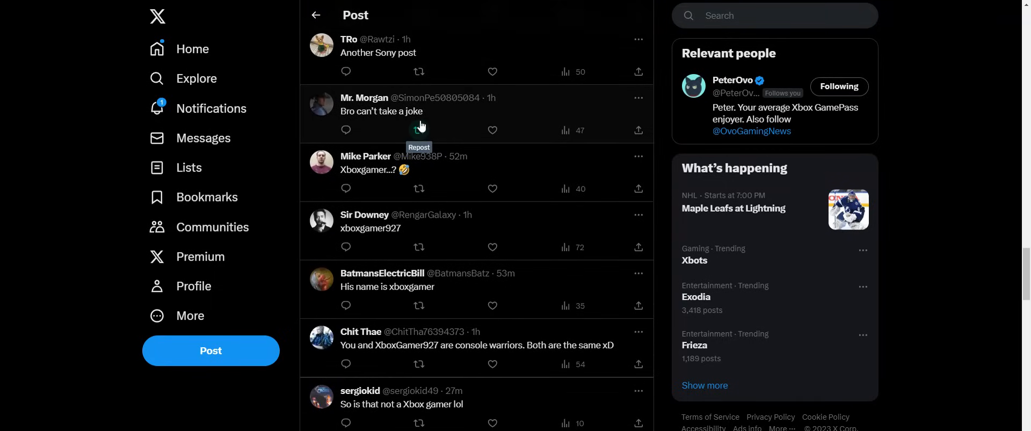
mouse_move(418, 124)
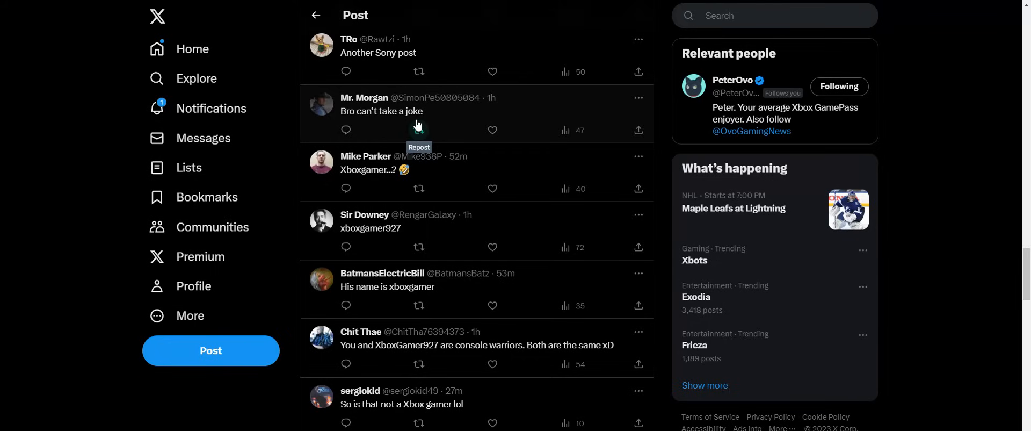
mouse_move(419, 125)
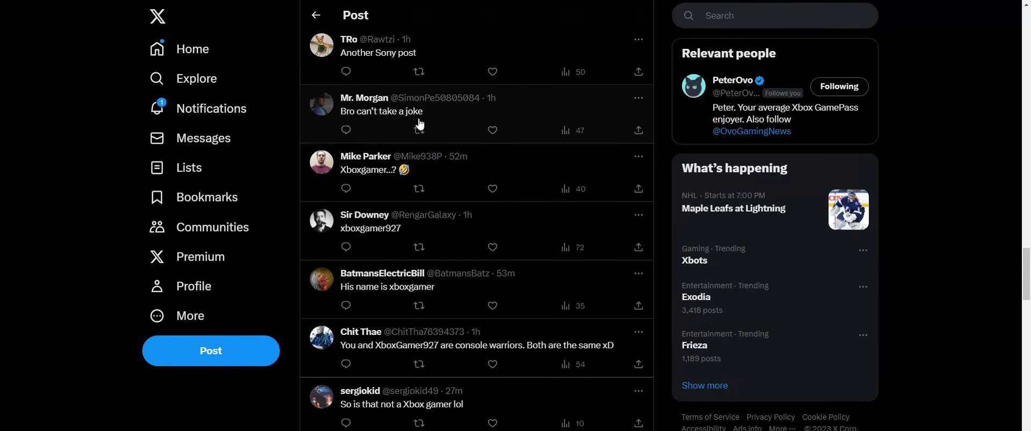
scroll(down, 3)
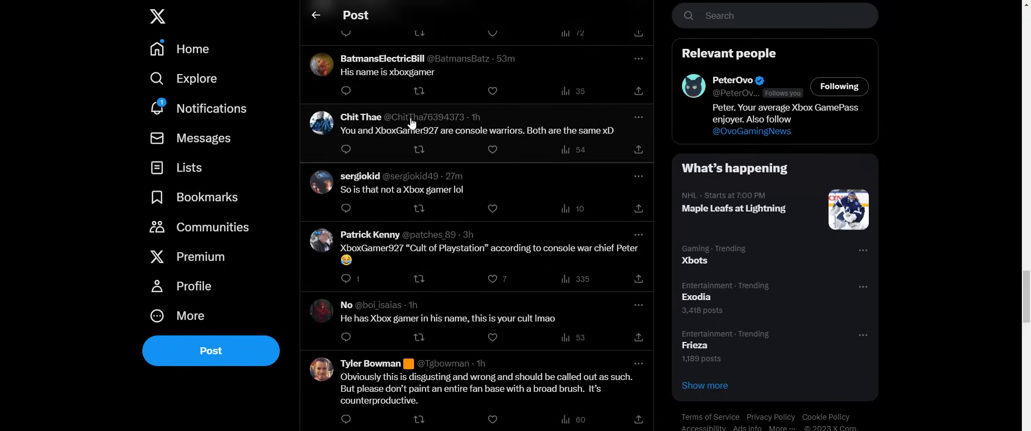
mouse_move(361, 116)
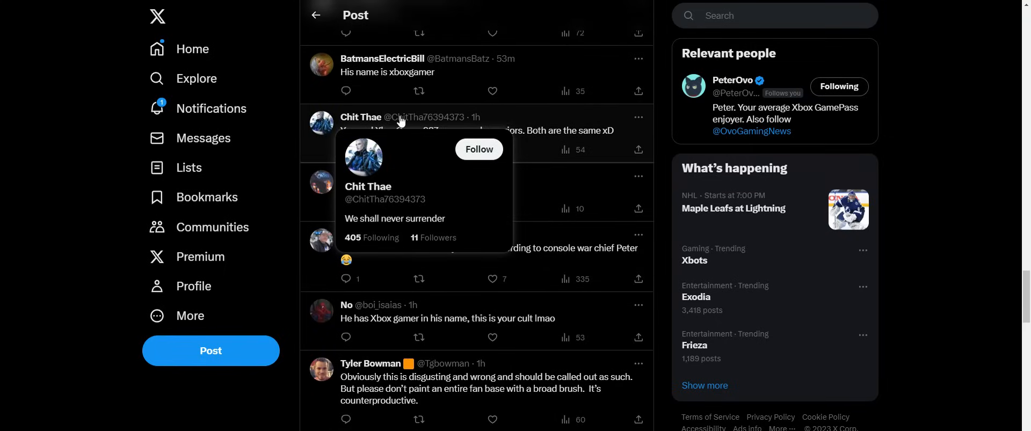
scroll(down, 3)
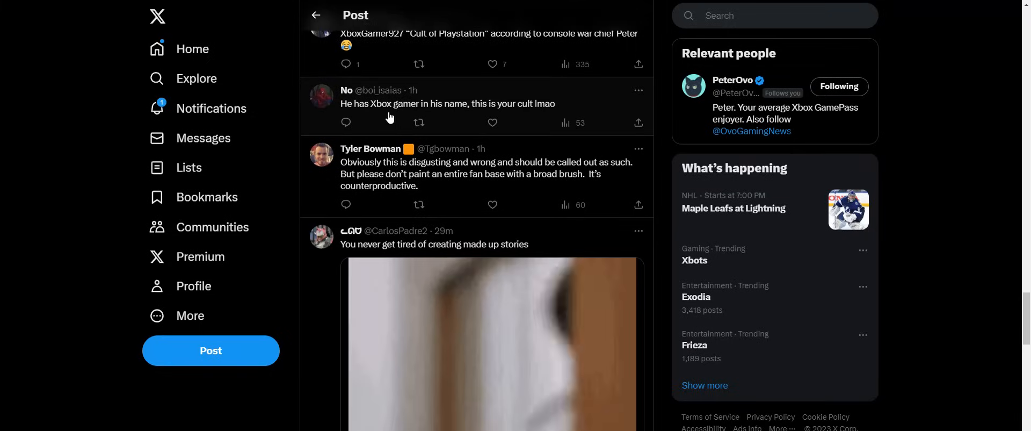
scroll(down, 3)
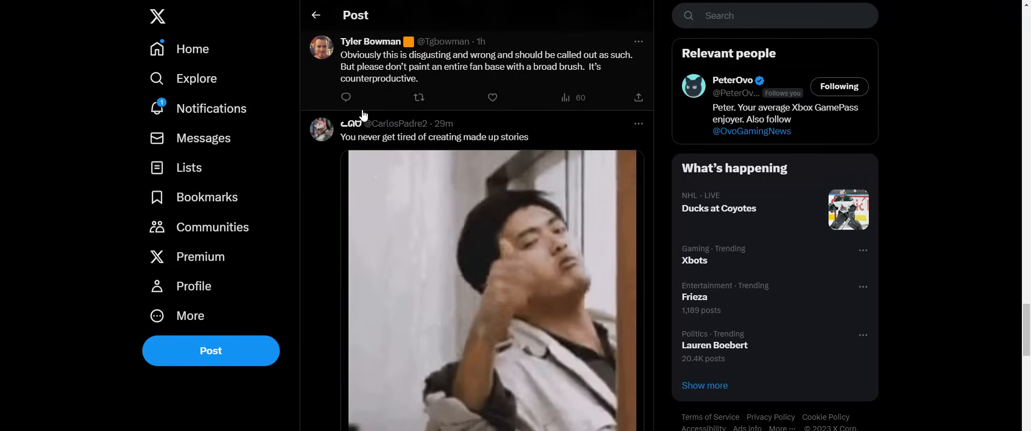
scroll(down, 3)
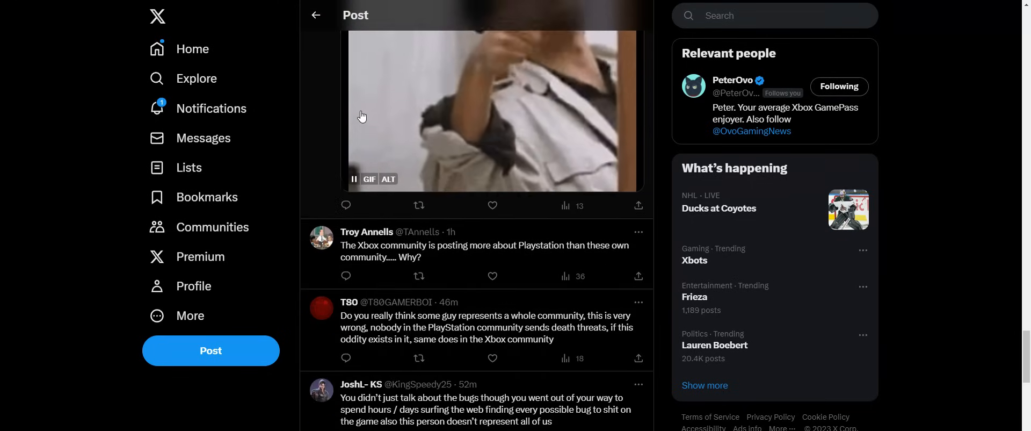
scroll(down, 3)
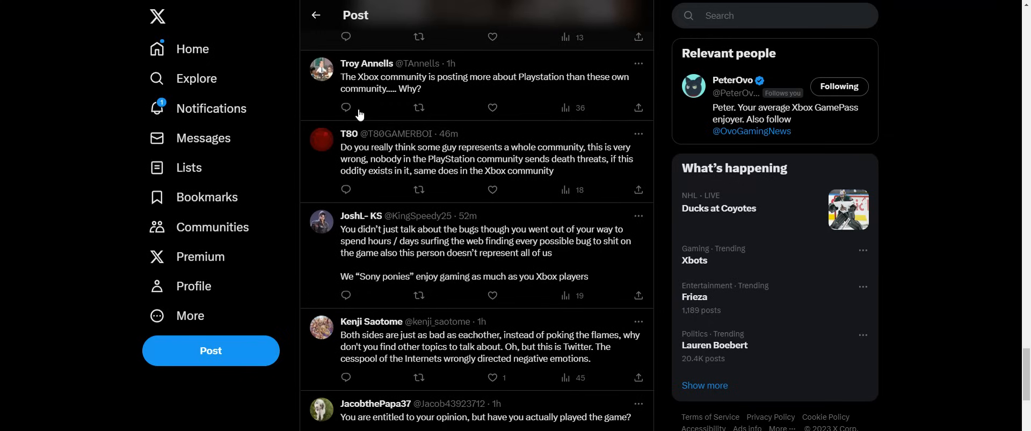
scroll(down, 3)
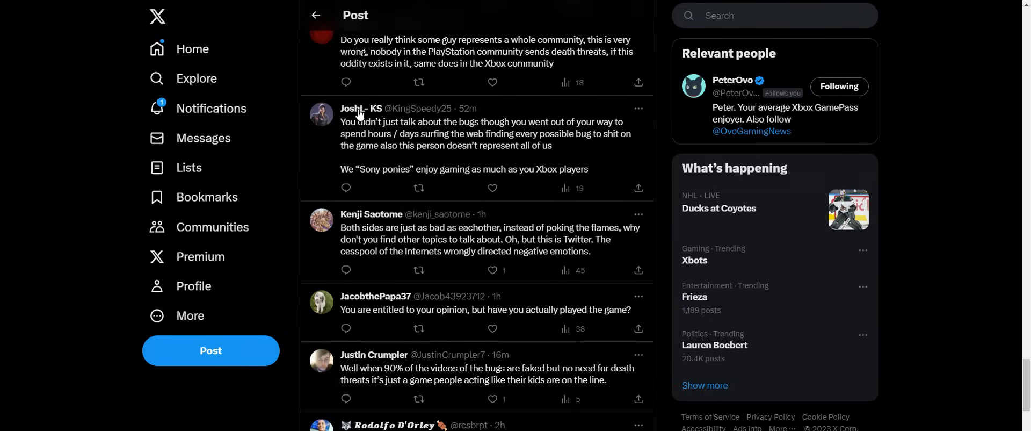
scroll(down, 3)
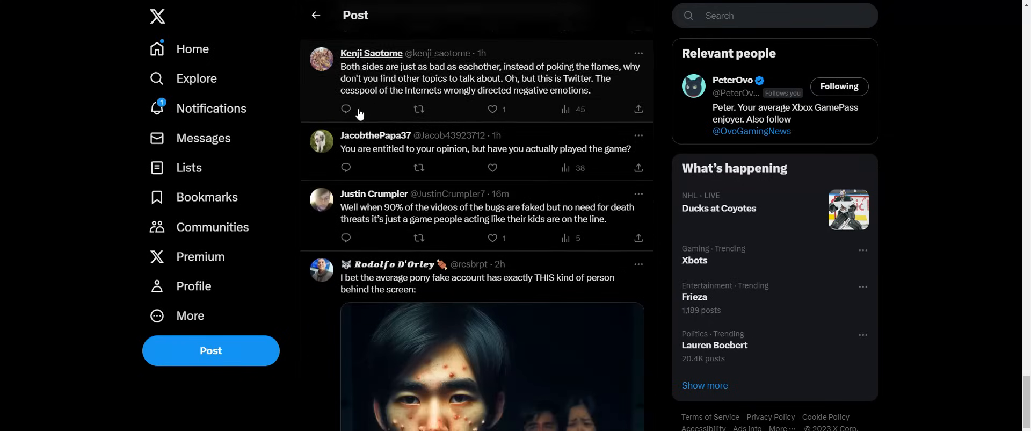
scroll(down, 3)
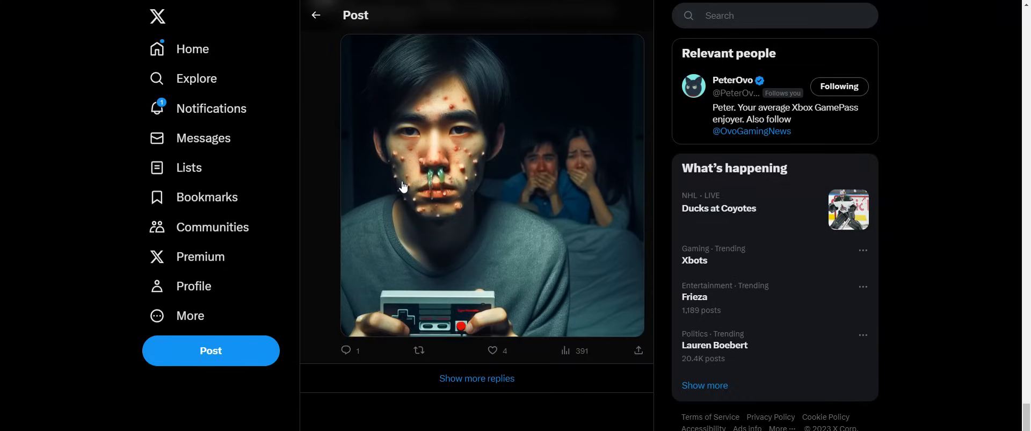
- Load more replies and scroll into the newly loaded ones mocking Xbox fans
click(477, 377)
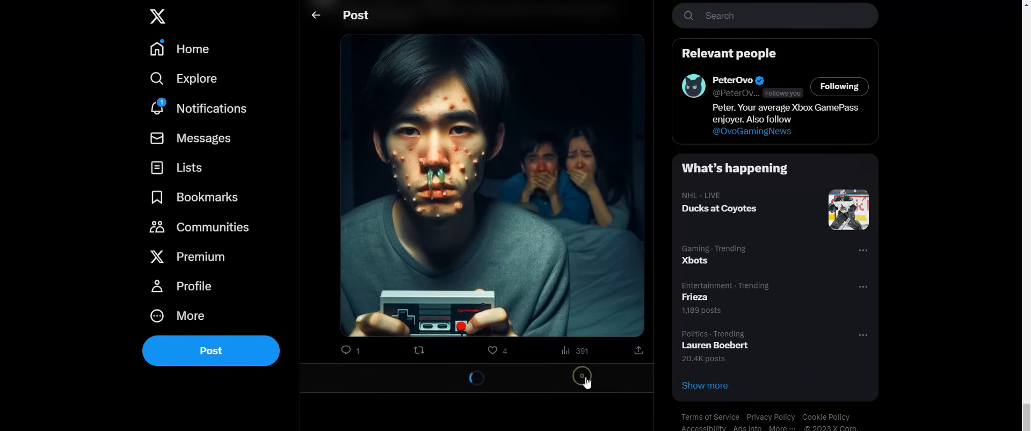
scroll(down, 3)
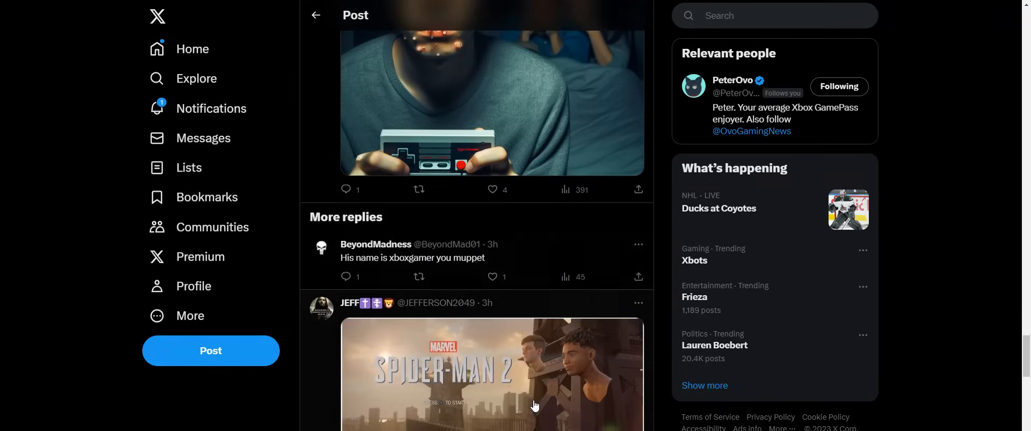
scroll(down, 3)
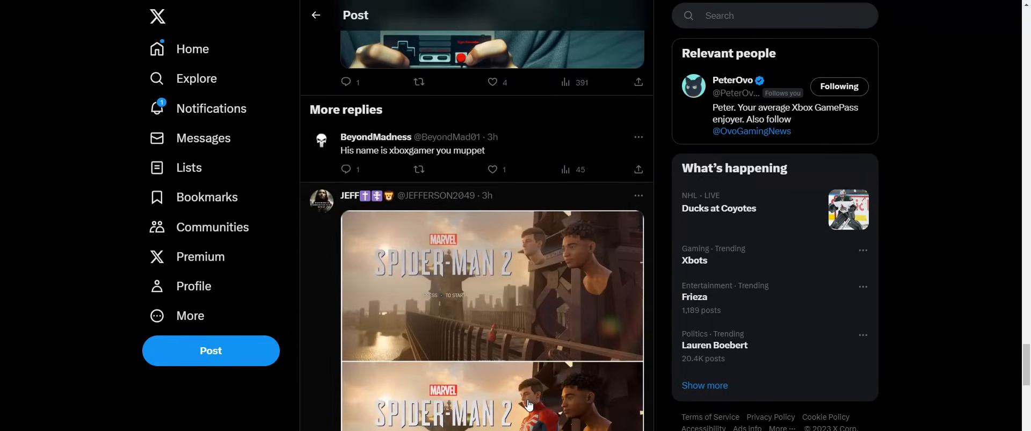
scroll(down, 3)
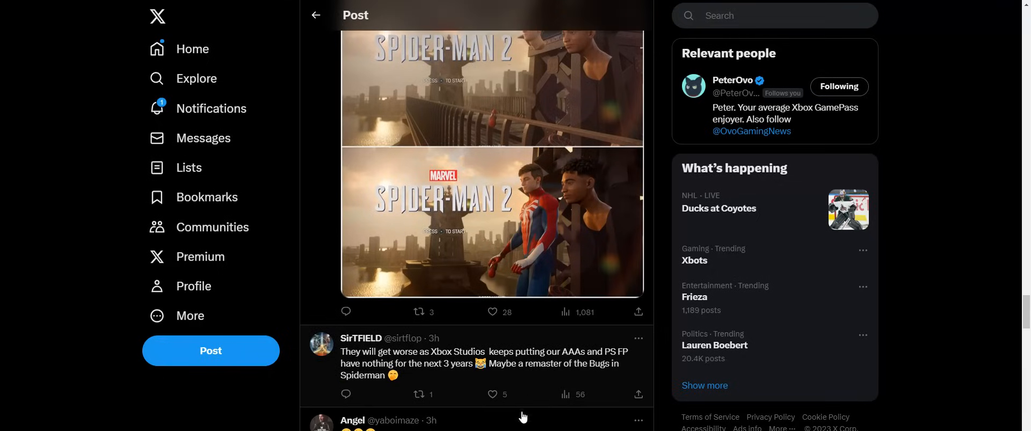
scroll(down, 3)
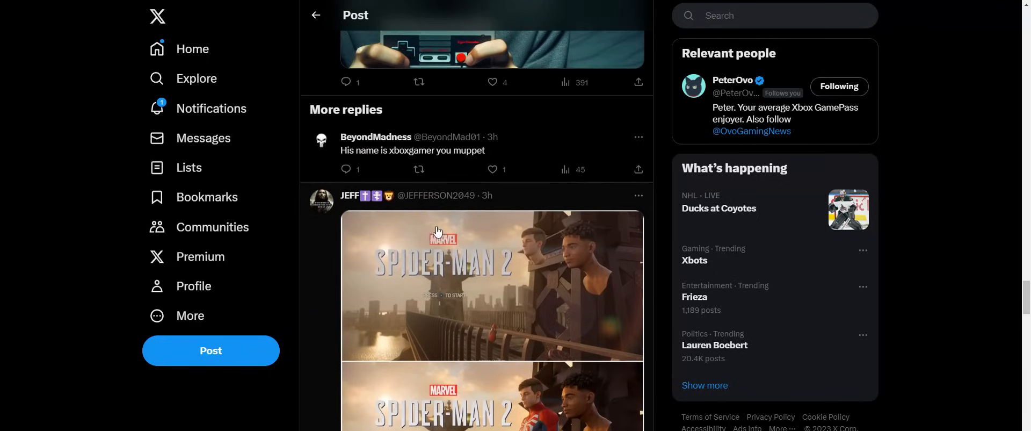
mouse_move(393, 213)
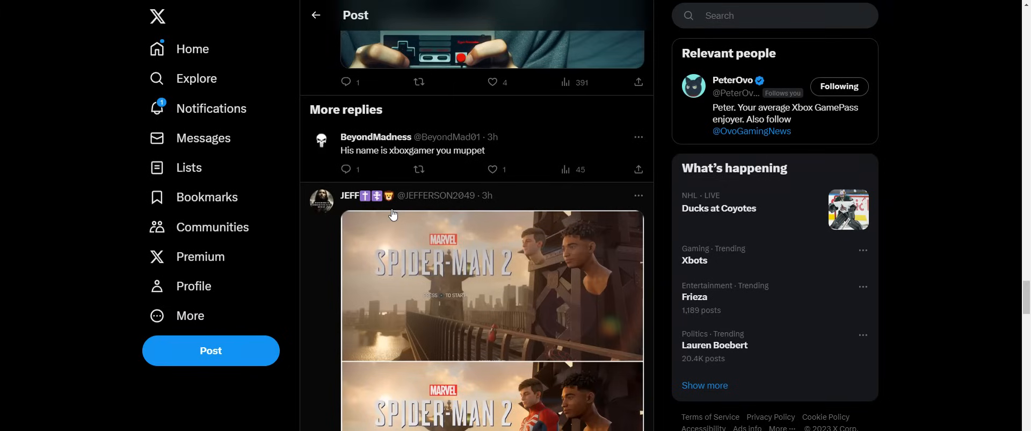
mouse_move(390, 217)
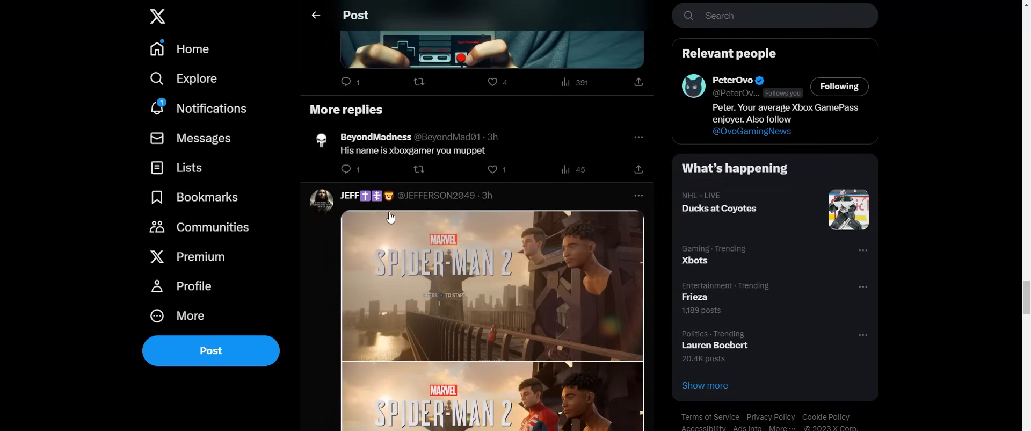
- Scroll on to GFAM Media's 'They deleted their account' reply showing XboxGamer297 no longer exists
scroll(down, 3)
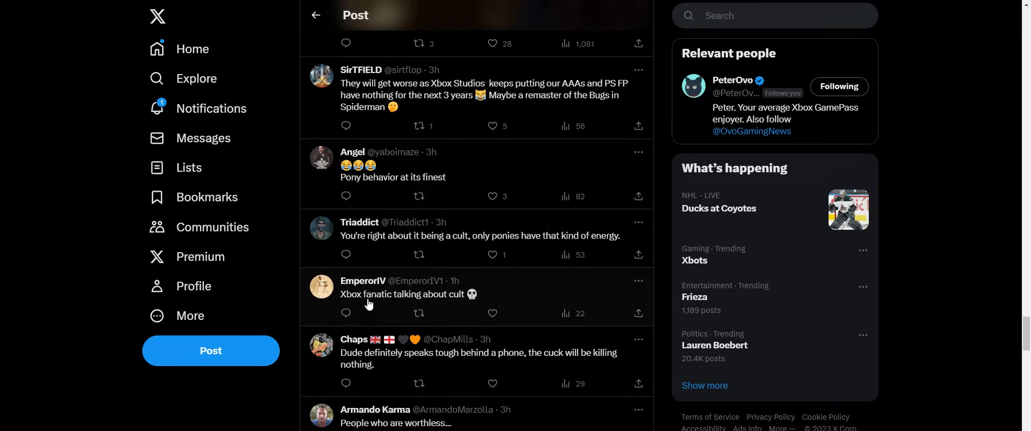
mouse_move(405, 183)
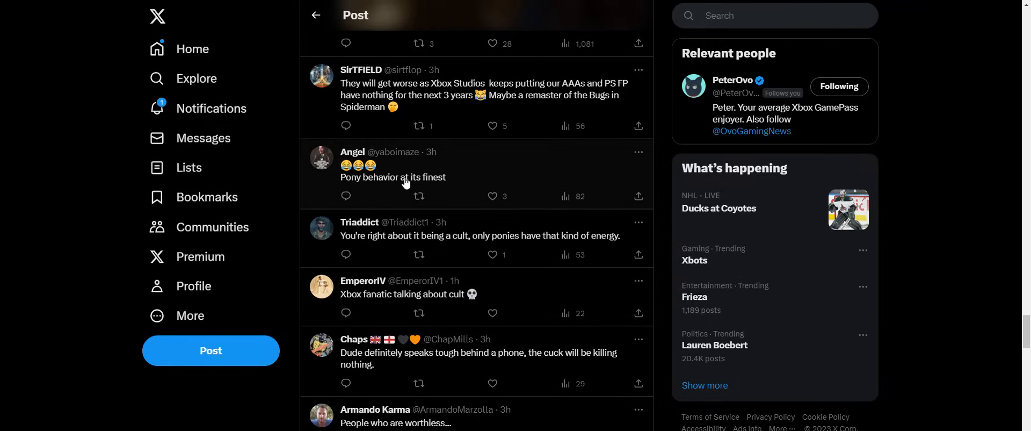
scroll(down, 3)
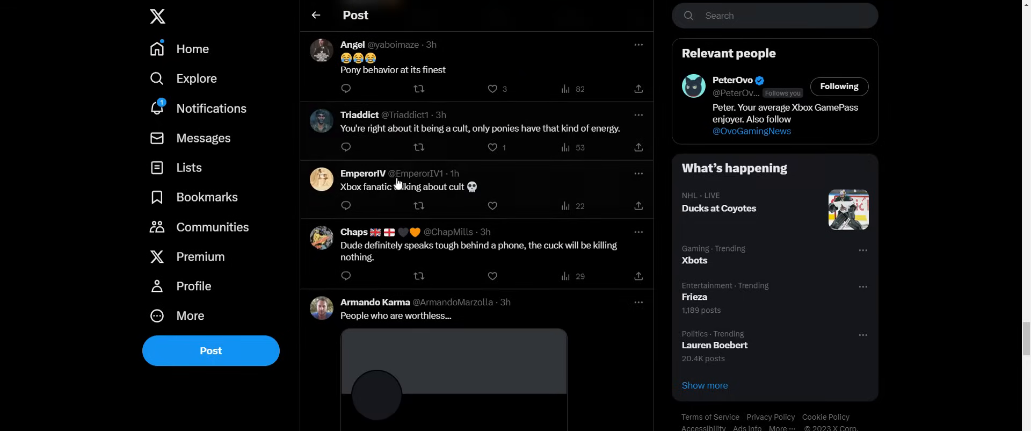
scroll(down, 3)
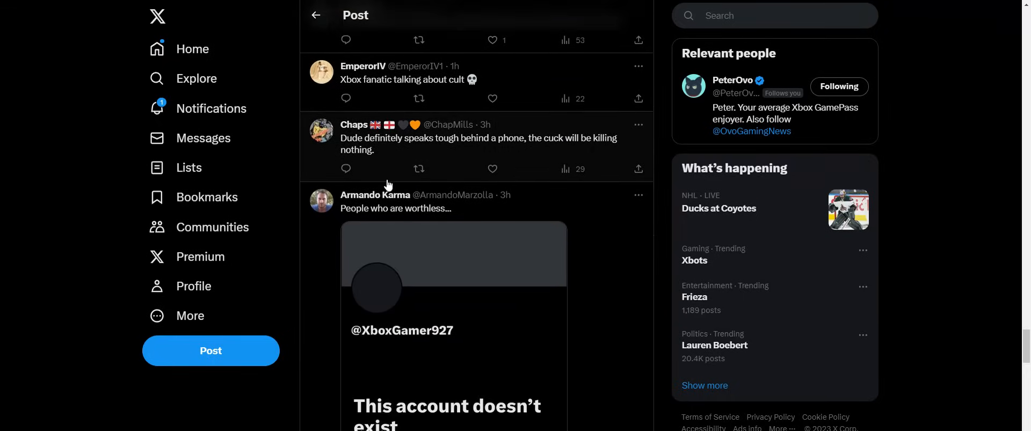
scroll(down, 3)
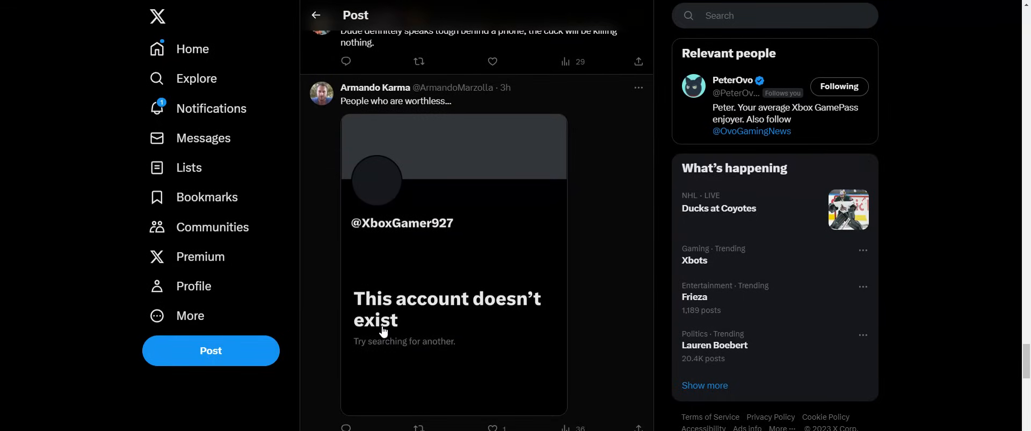
scroll(down, 3)
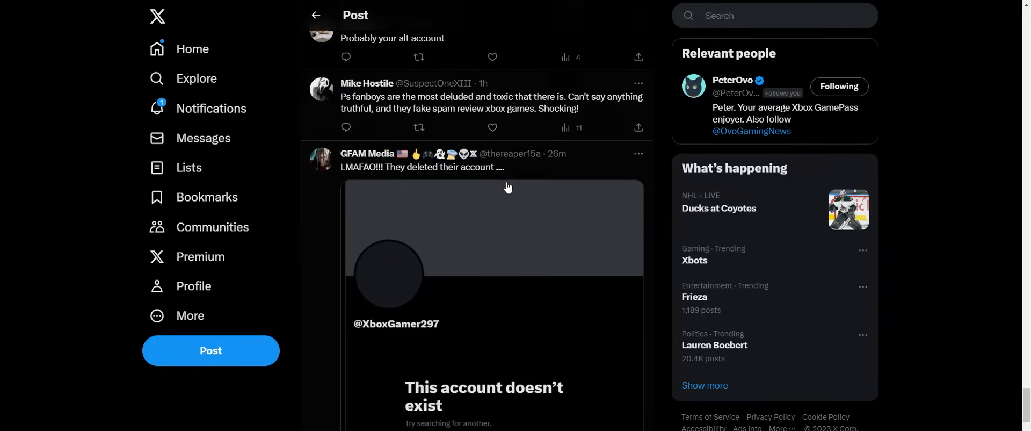
scroll(down, 3)
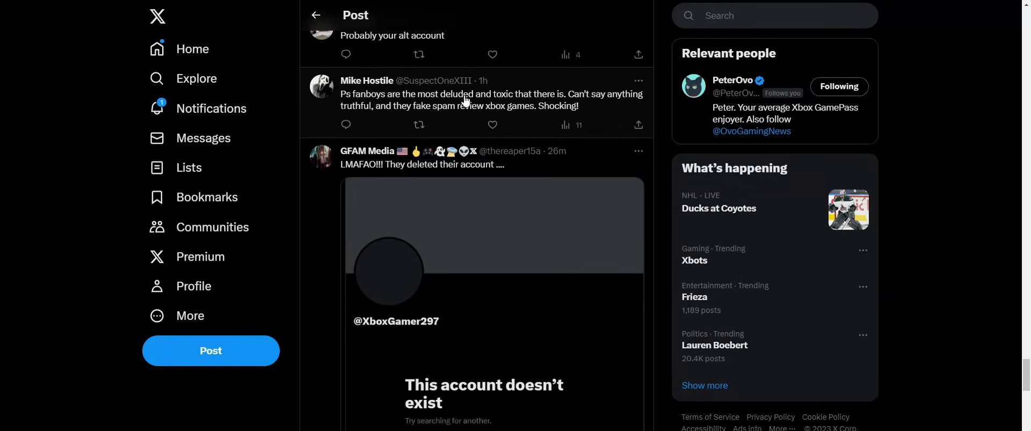
mouse_move(461, 102)
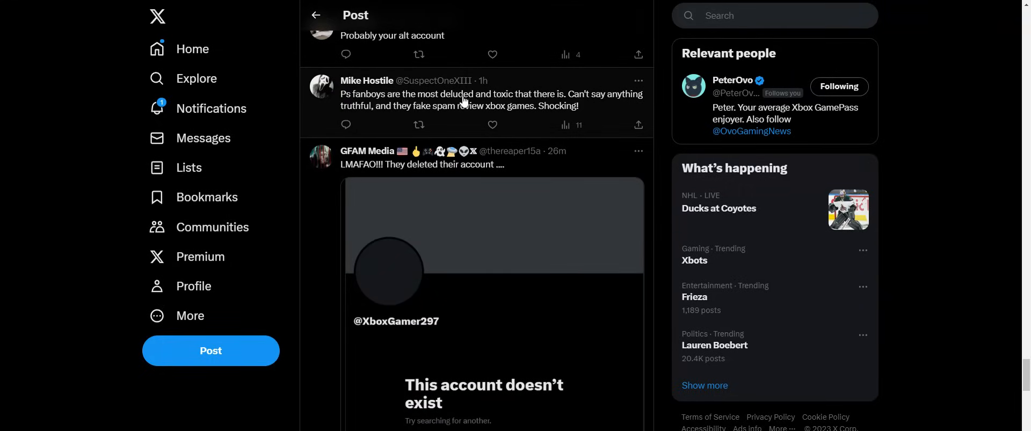
mouse_move(478, 121)
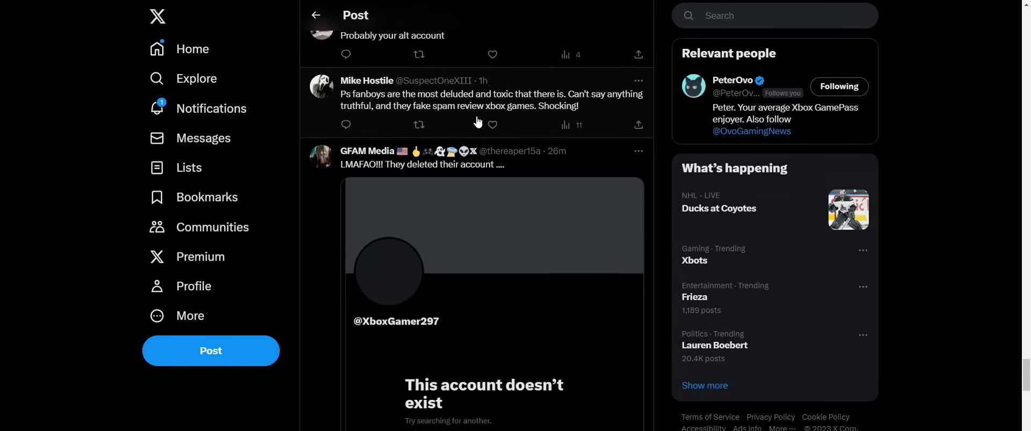
click(492, 125)
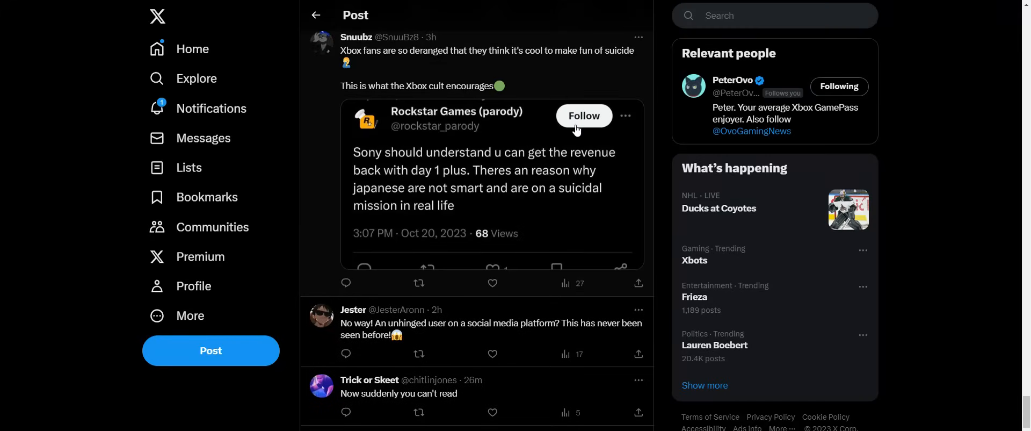
mouse_move(564, 130)
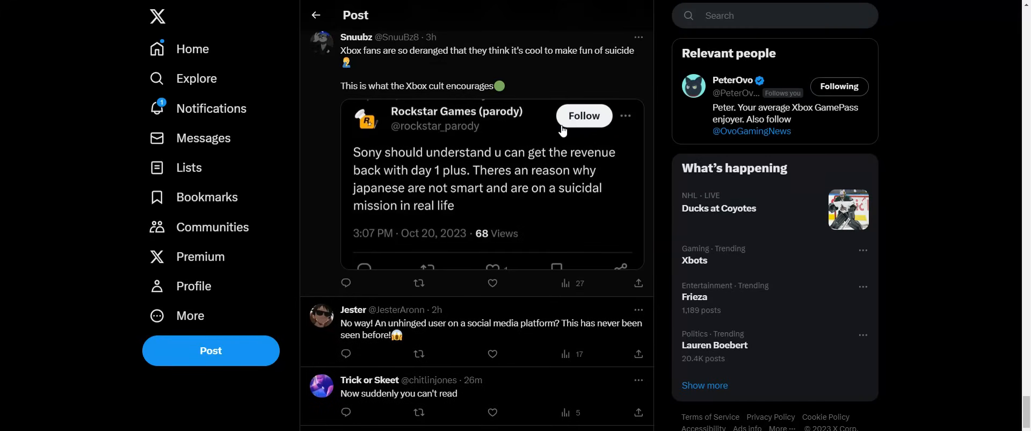
mouse_move(495, 150)
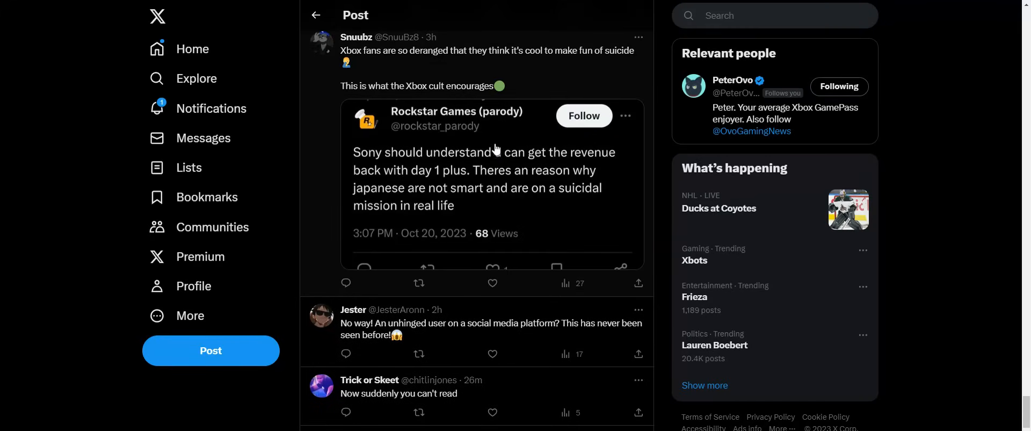
scroll(down, 3)
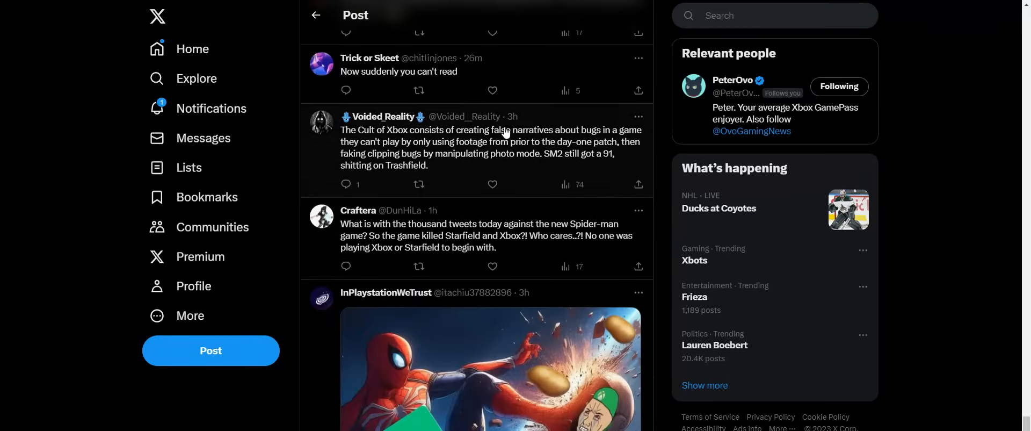
scroll(down, 3)
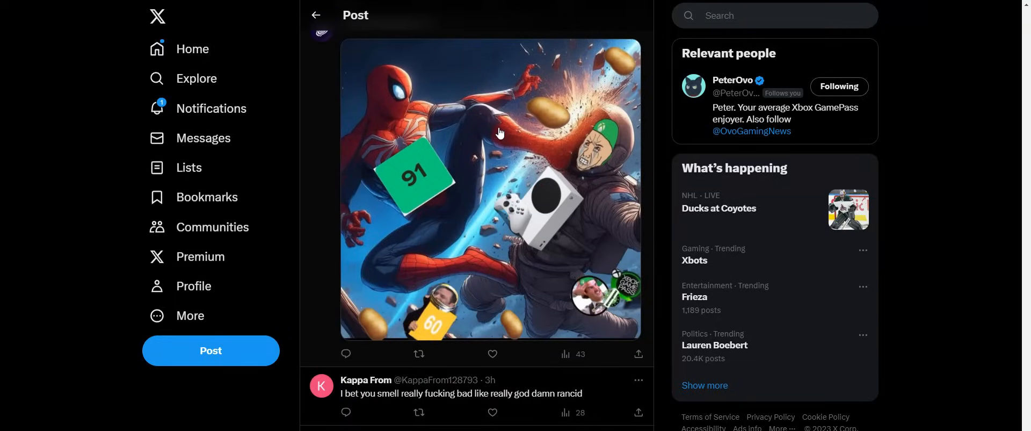
mouse_move(303, 42)
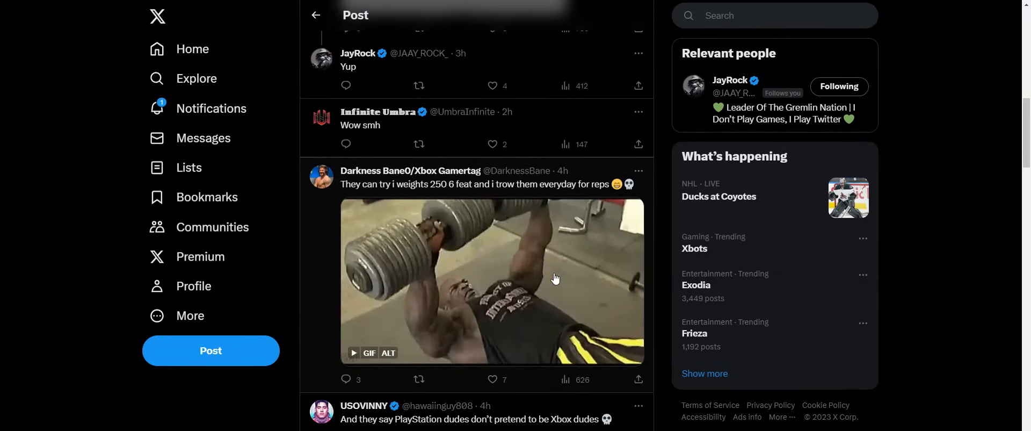
mouse_move(460, 215)
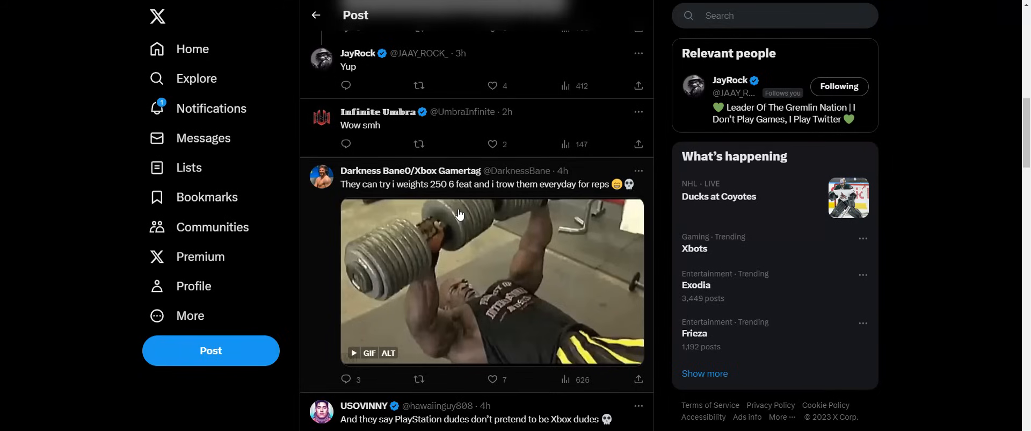
scroll(down, 3)
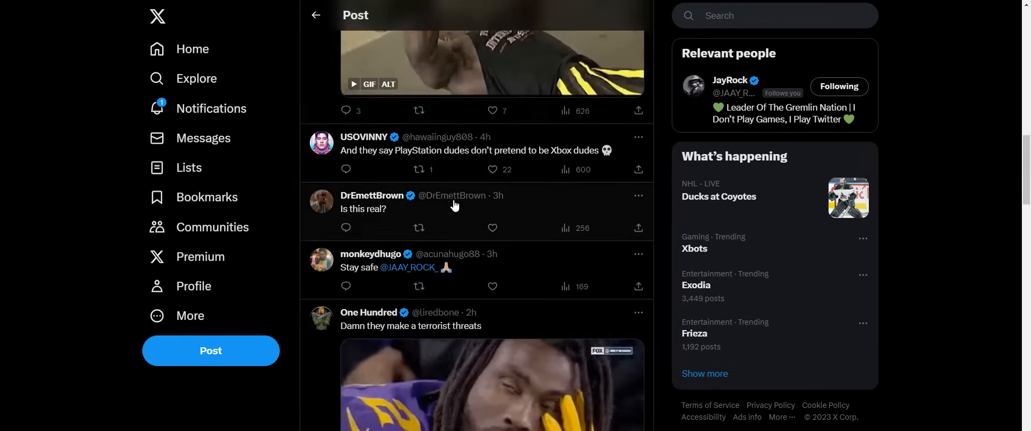
scroll(down, 3)
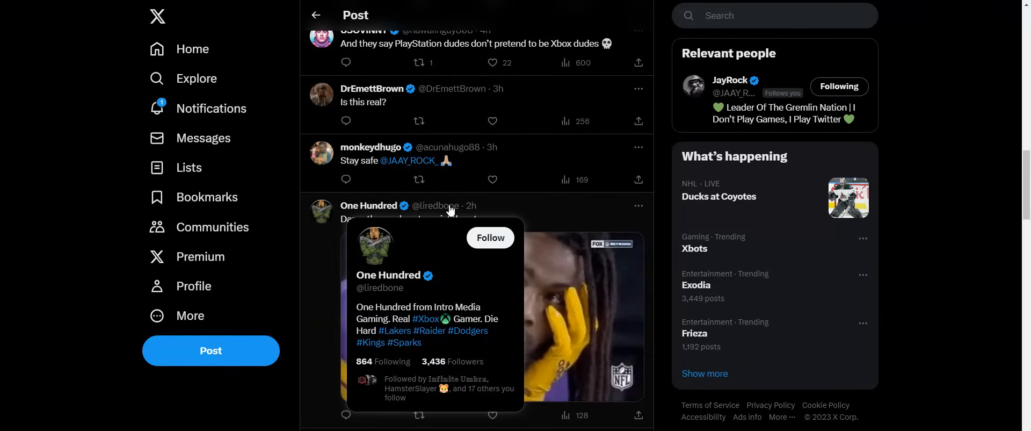
mouse_move(479, 161)
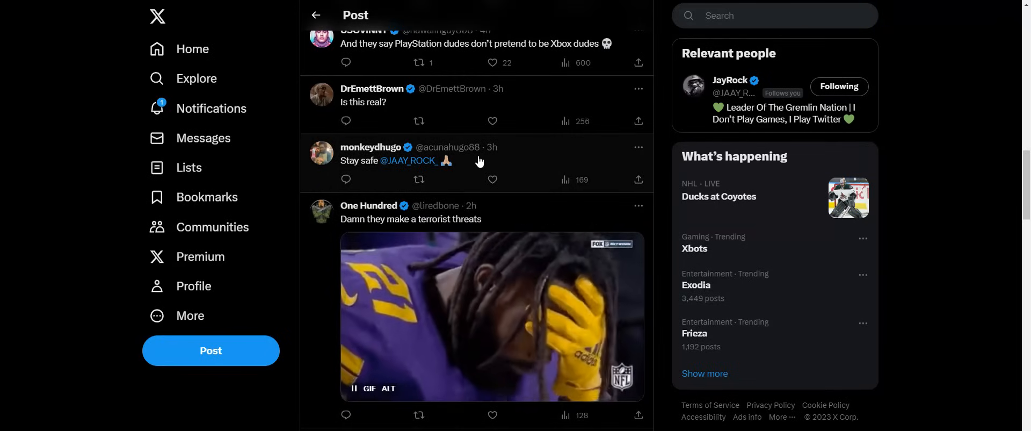
scroll(down, 3)
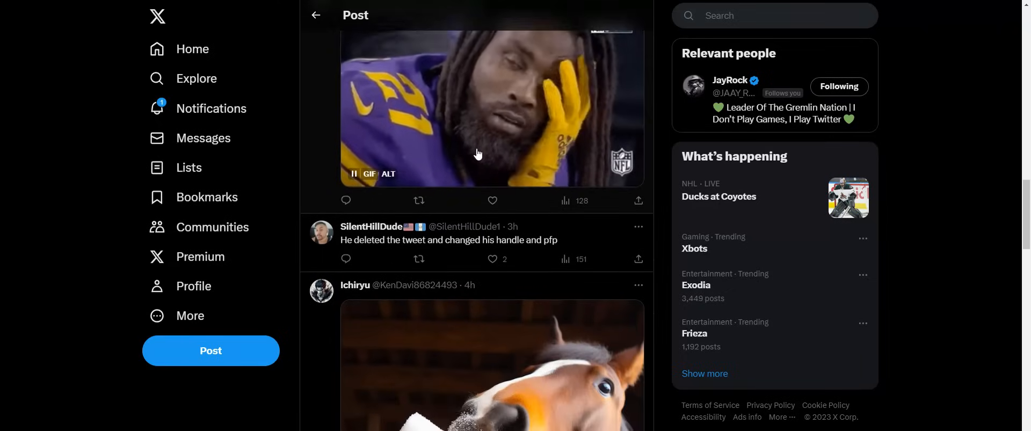
scroll(down, 3)
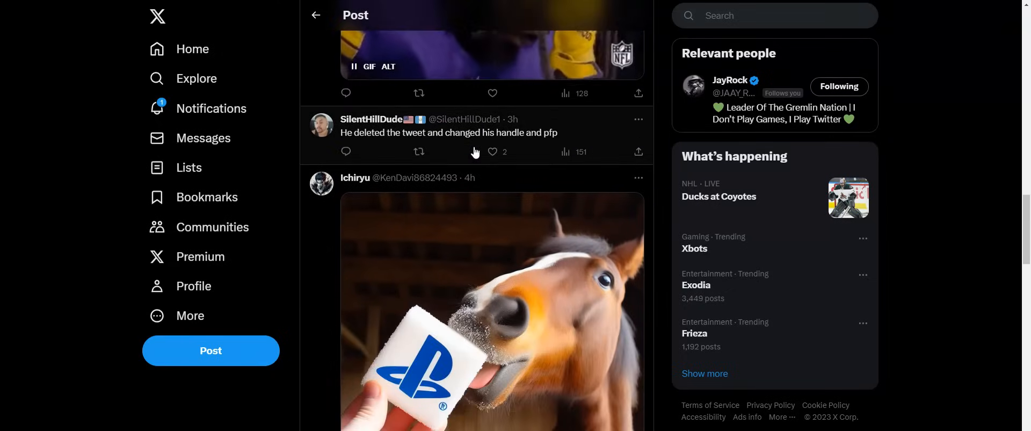
scroll(down, 3)
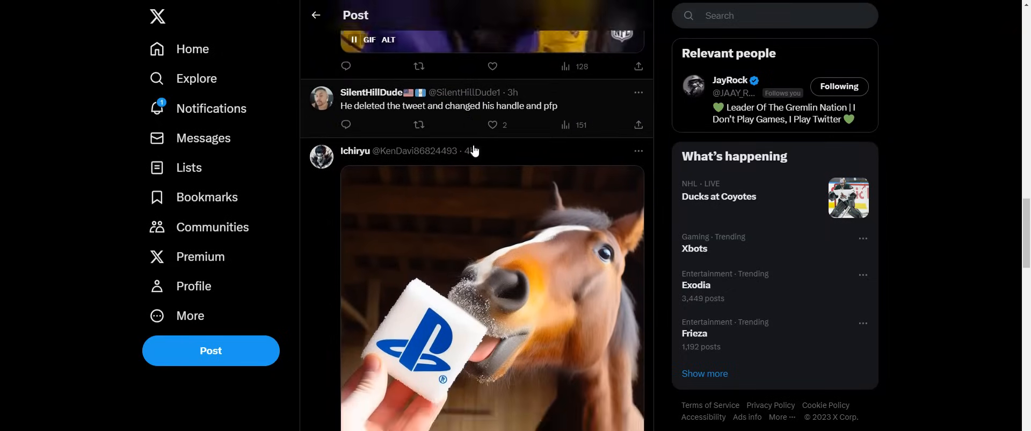
scroll(down, 3)
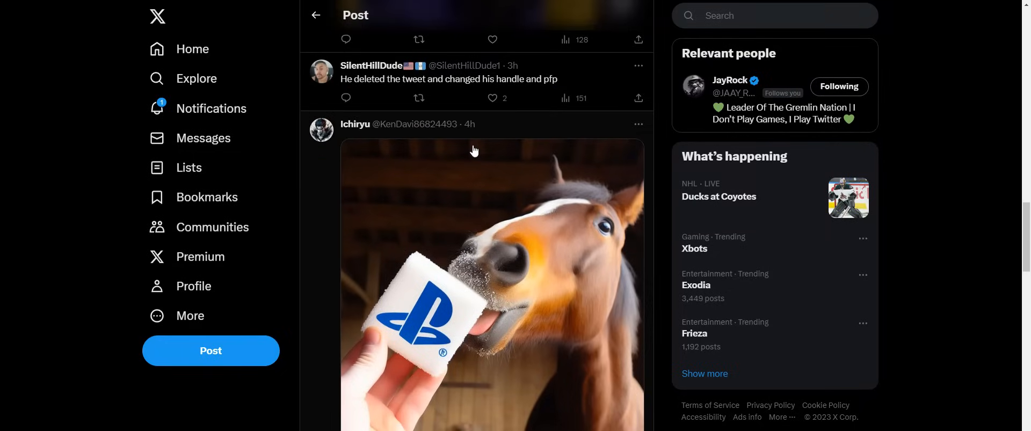
mouse_move(471, 152)
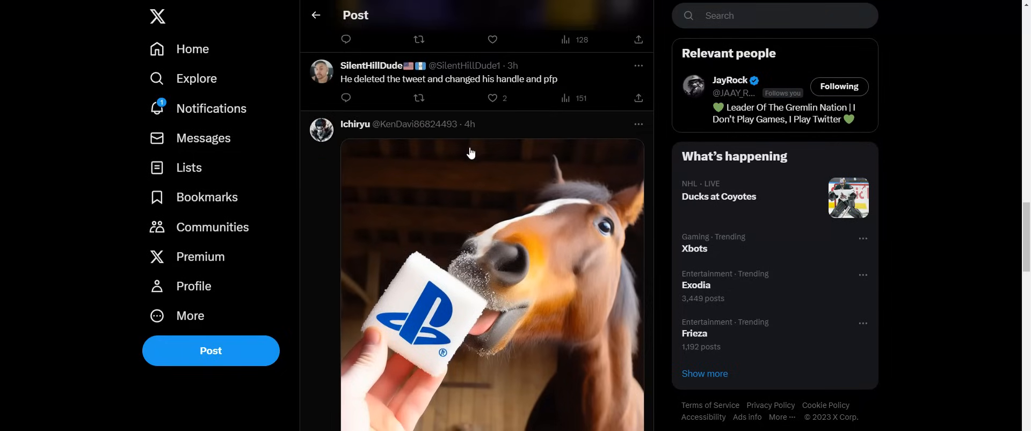
mouse_move(450, 92)
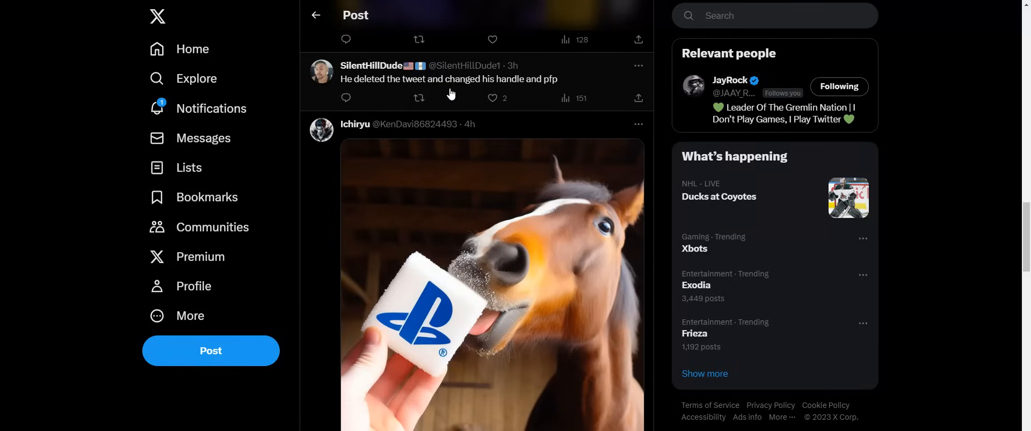
scroll(down, 3)
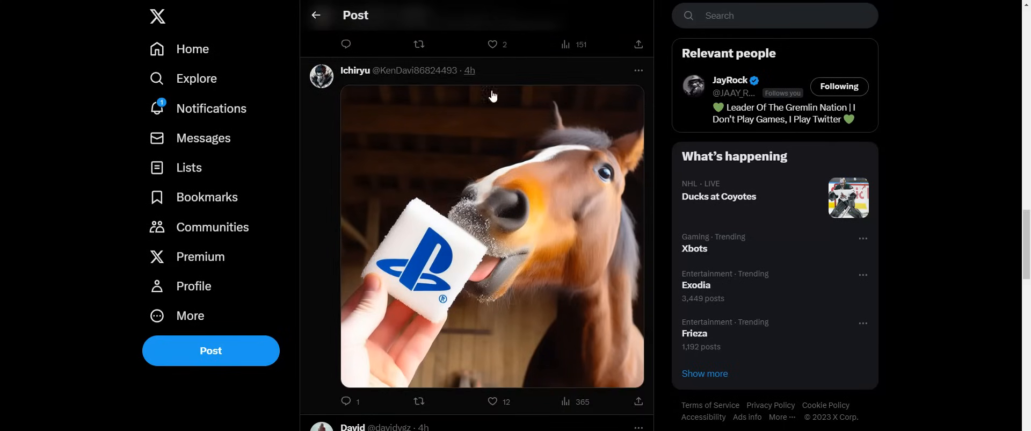
mouse_move(545, 265)
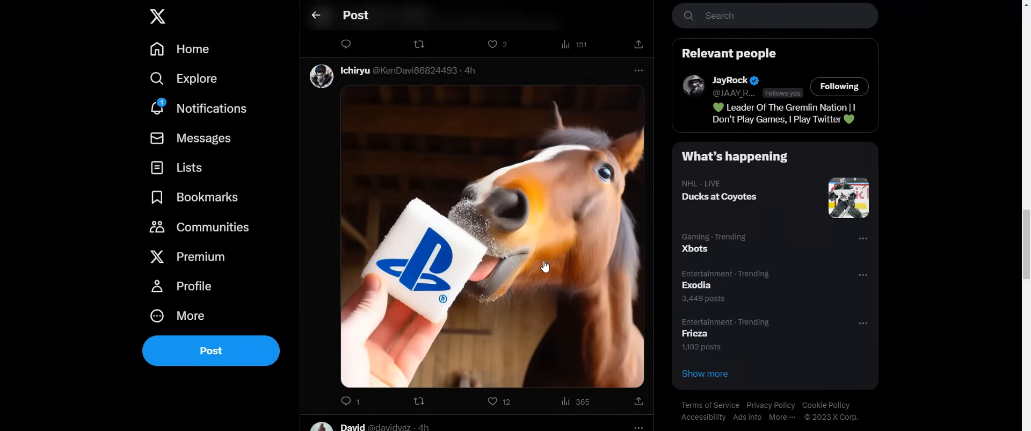
- Scroll down through the replies below the PlayStation-horse image
scroll(down, 3)
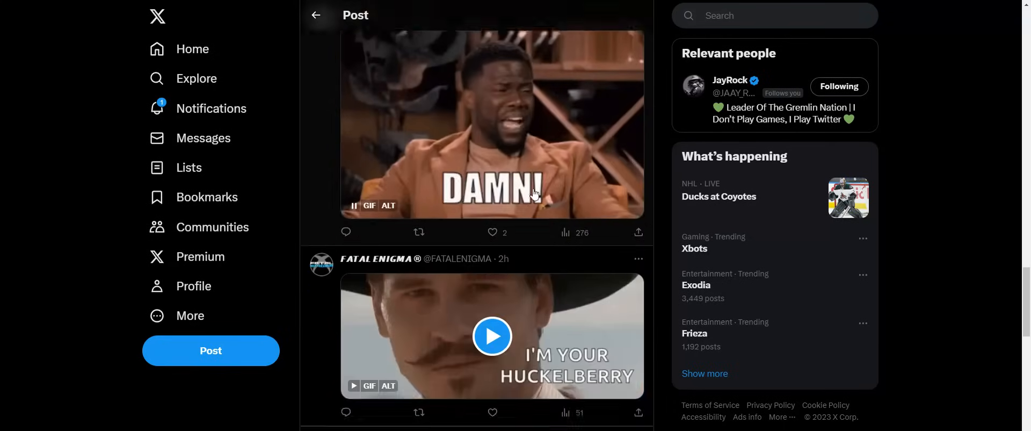
scroll(down, 3)
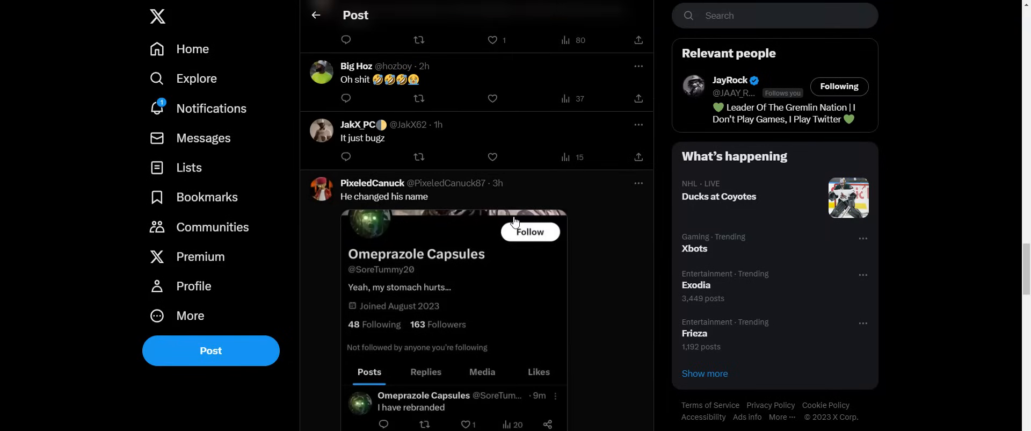
mouse_move(509, 224)
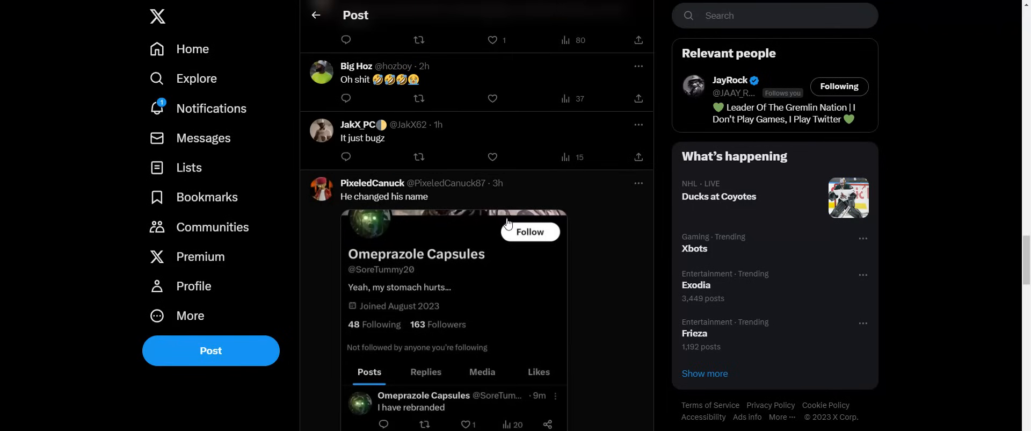
mouse_move(505, 225)
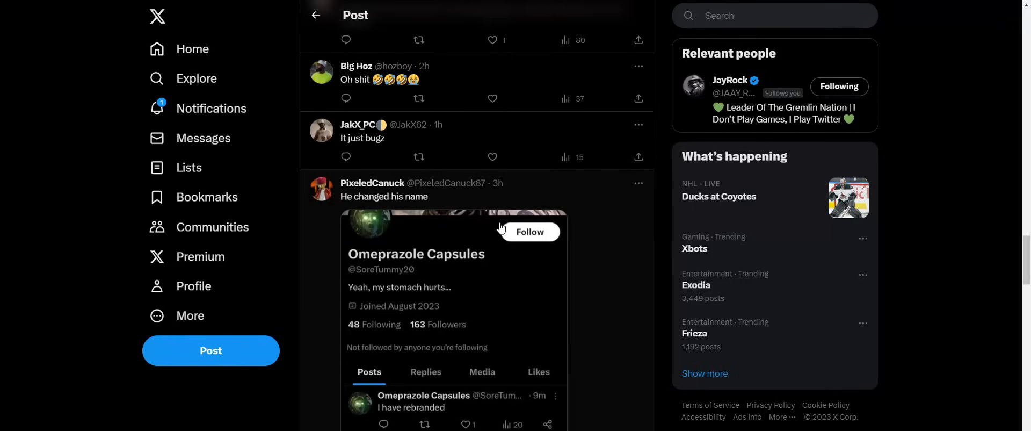
mouse_move(497, 231)
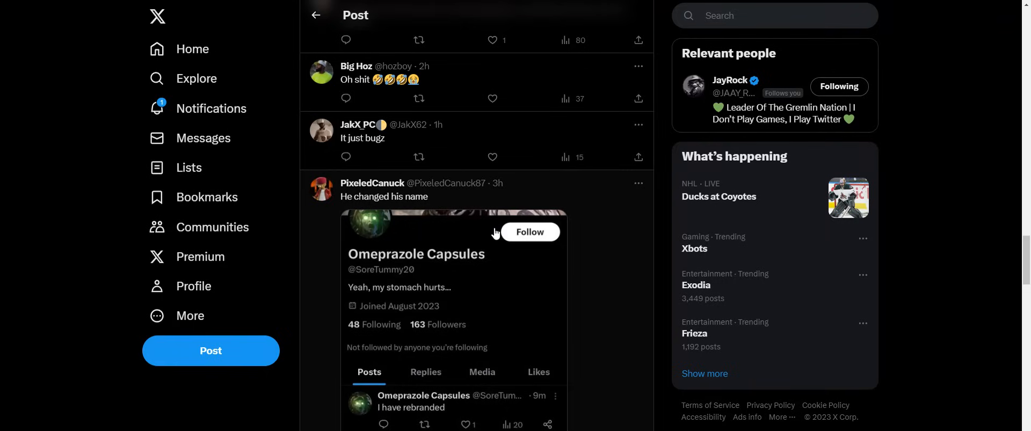
scroll(down, 3)
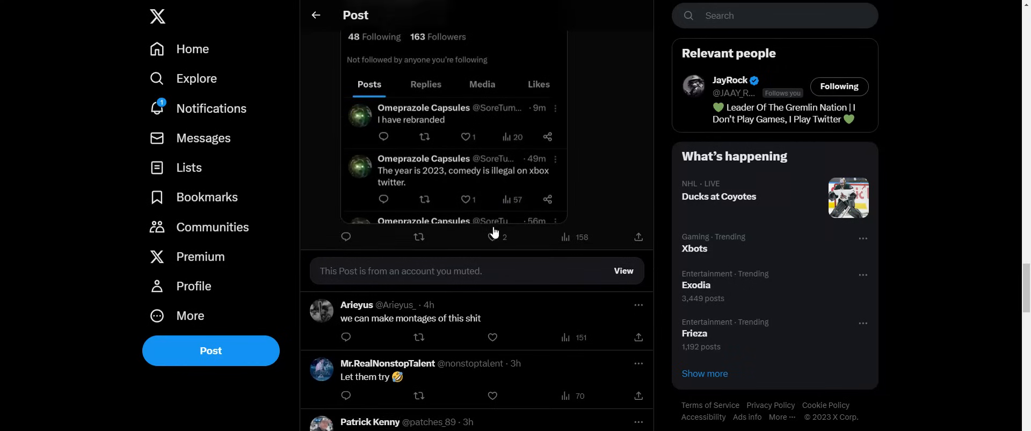
scroll(down, 3)
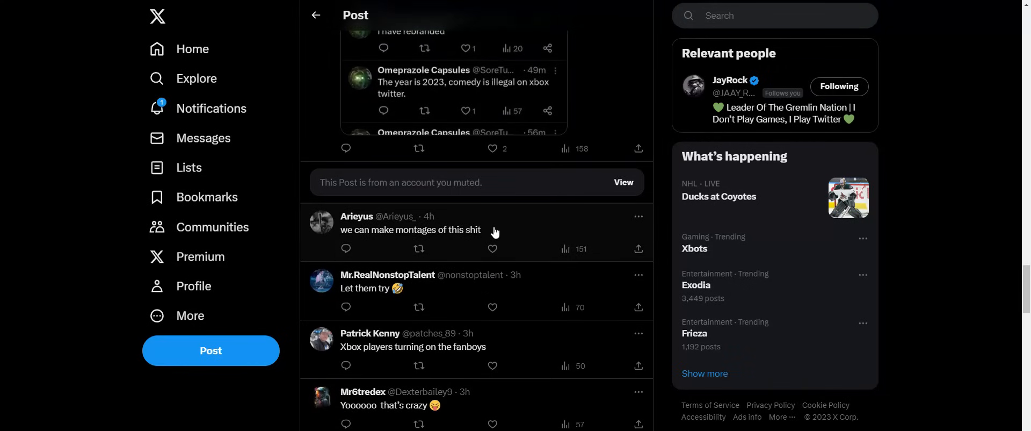
scroll(down, 3)
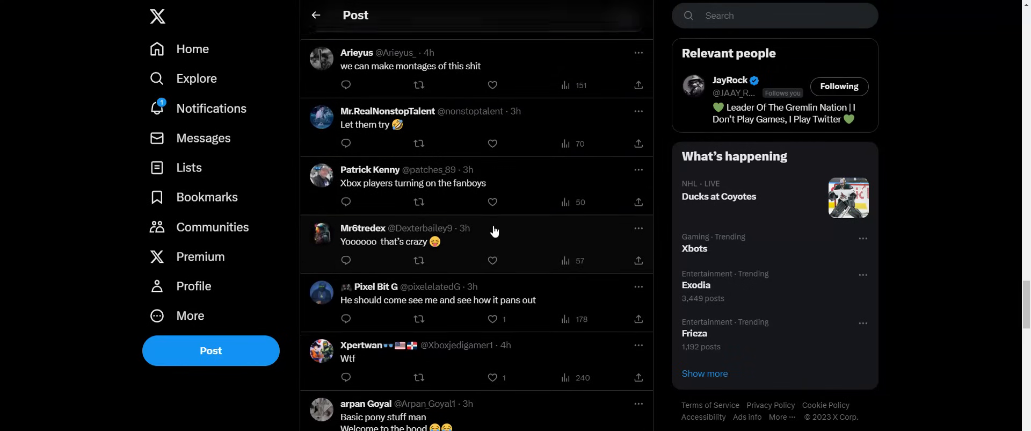
scroll(down, 3)
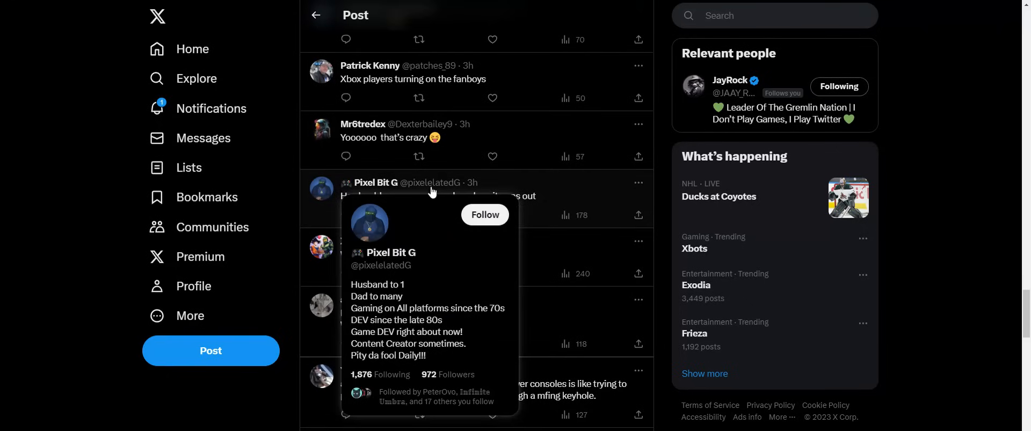
mouse_move(586, 204)
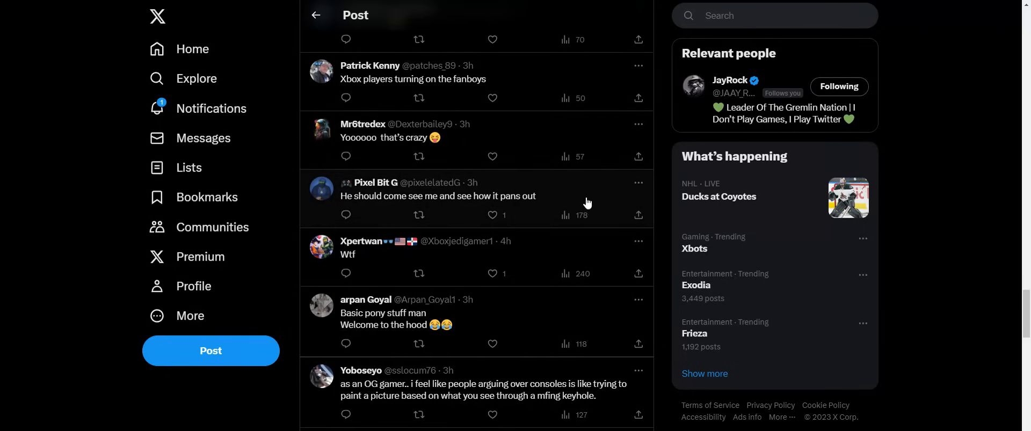
scroll(down, 3)
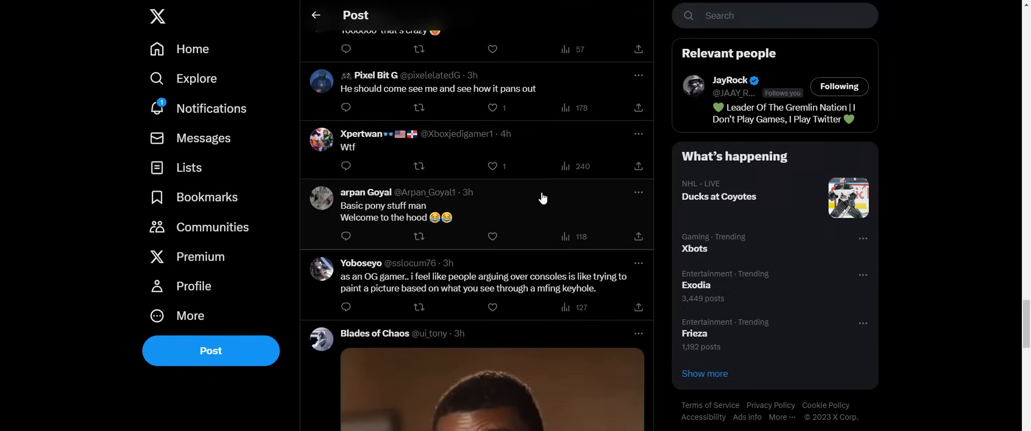
scroll(down, 3)
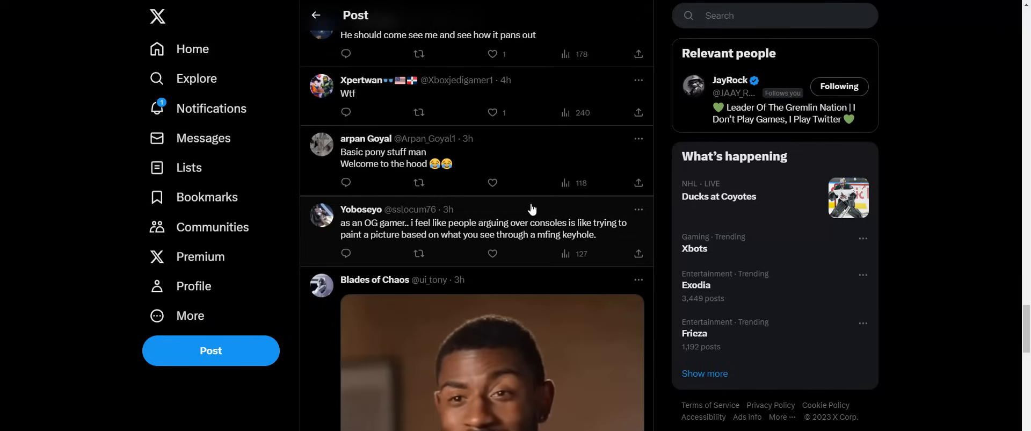
- Continue to the last loaded reply, Green's 'Sony' GIF, above 'Show more replies'
scroll(down, 3)
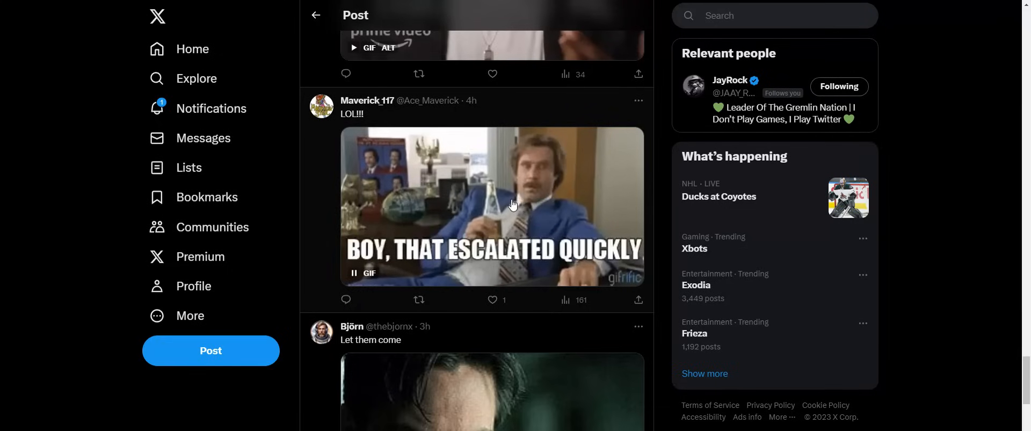
scroll(down, 3)
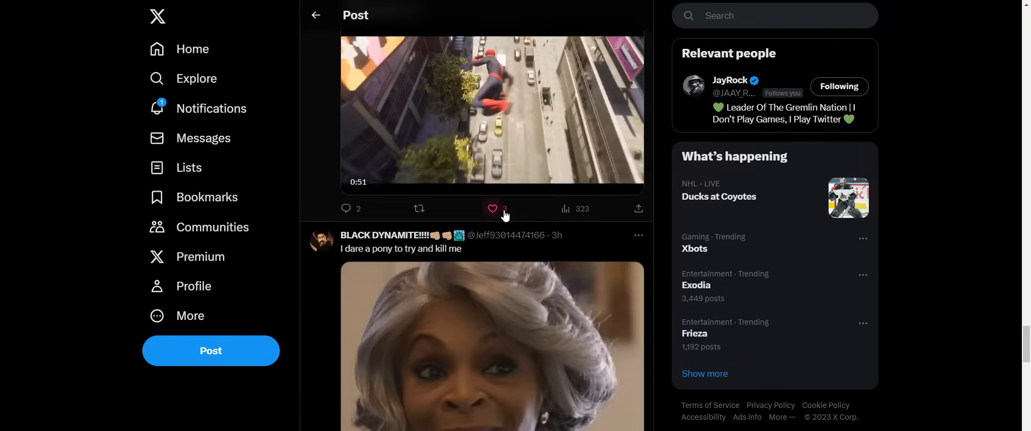
scroll(down, 3)
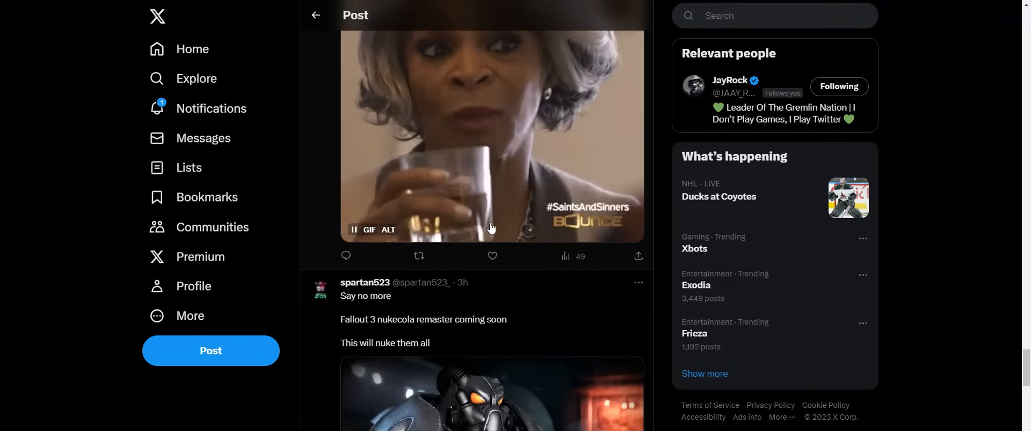
scroll(down, 3)
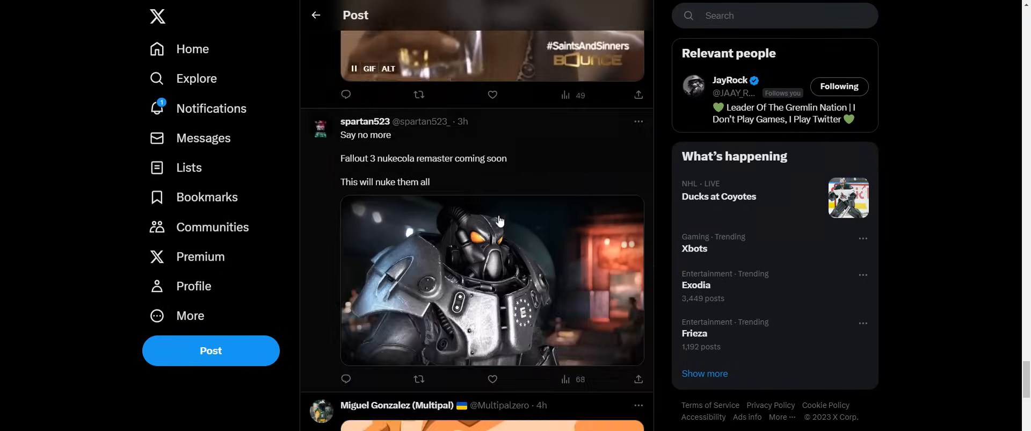
scroll(down, 3)
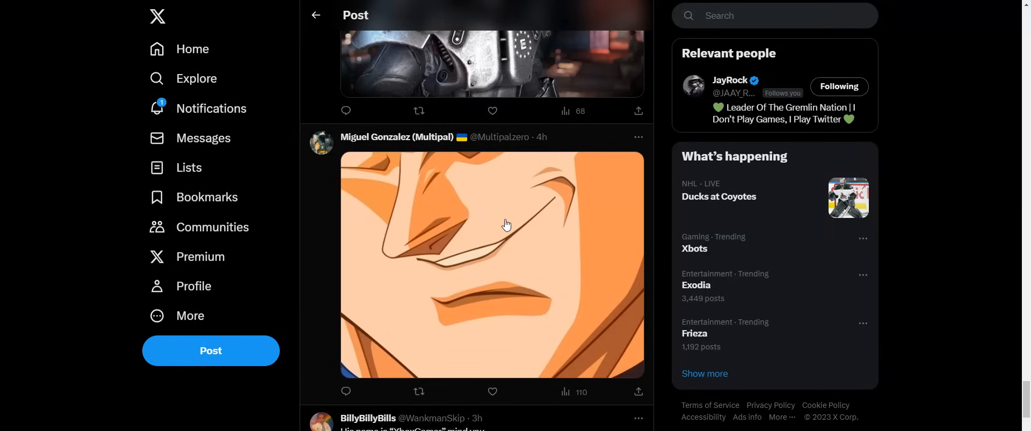
scroll(down, 3)
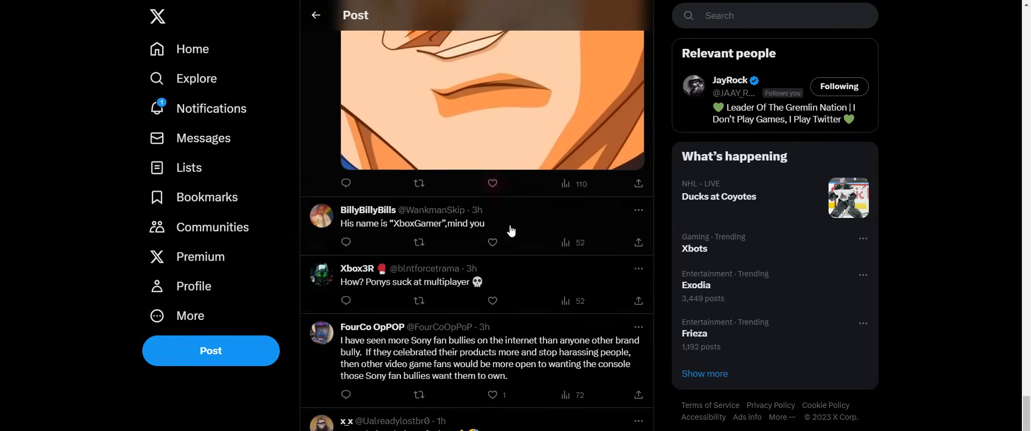
scroll(down, 3)
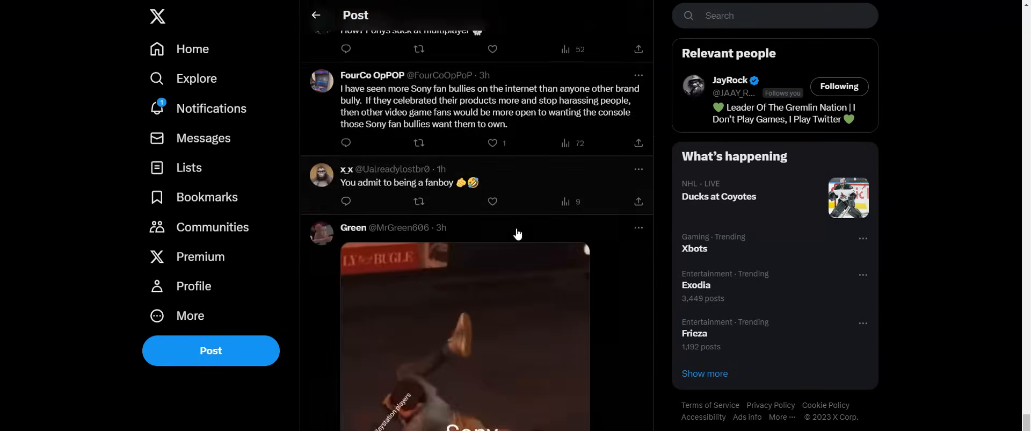
scroll(down, 3)
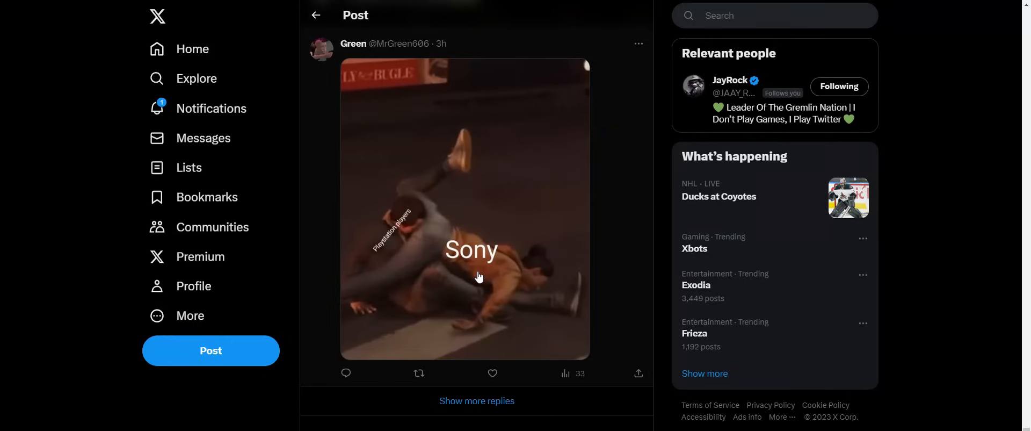
- Load the remaining replies and scroll to JEFF's Spider-Man 2 images and Chaotic Evil's 'Amen!' GIF
click(492, 373)
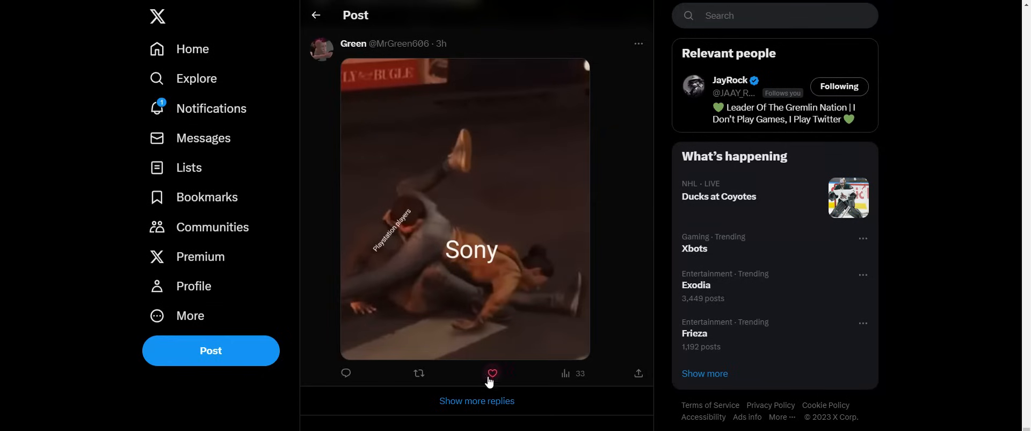
click(493, 372)
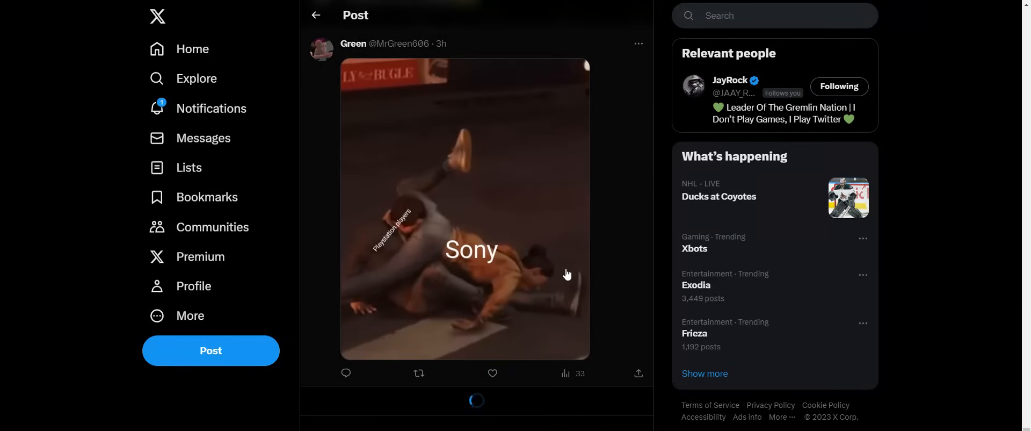
scroll(down, 3)
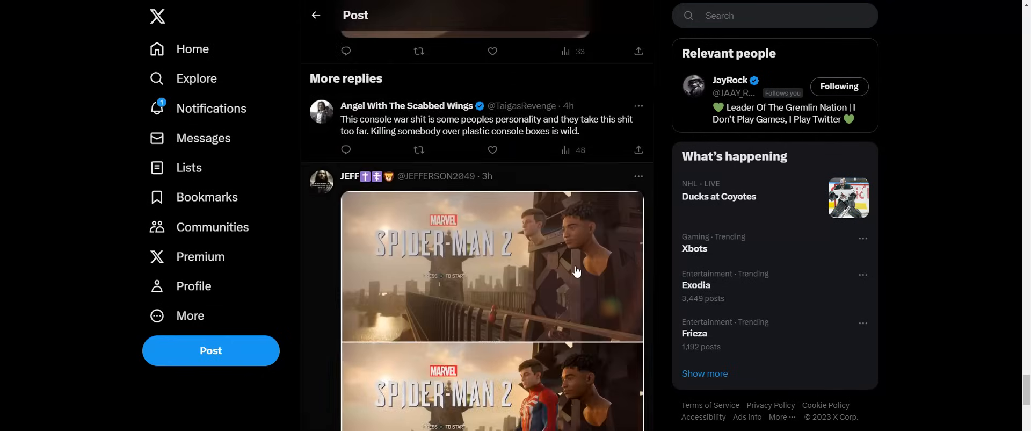
scroll(down, 3)
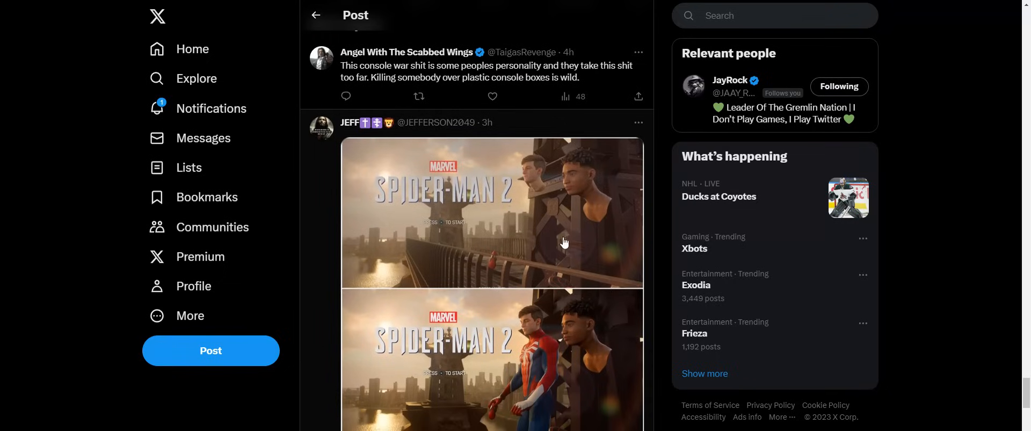
mouse_move(613, 227)
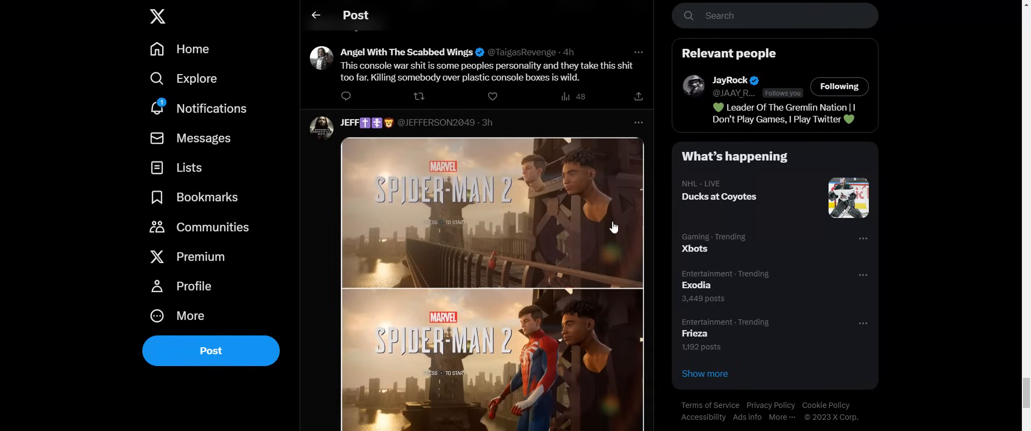
mouse_move(518, 222)
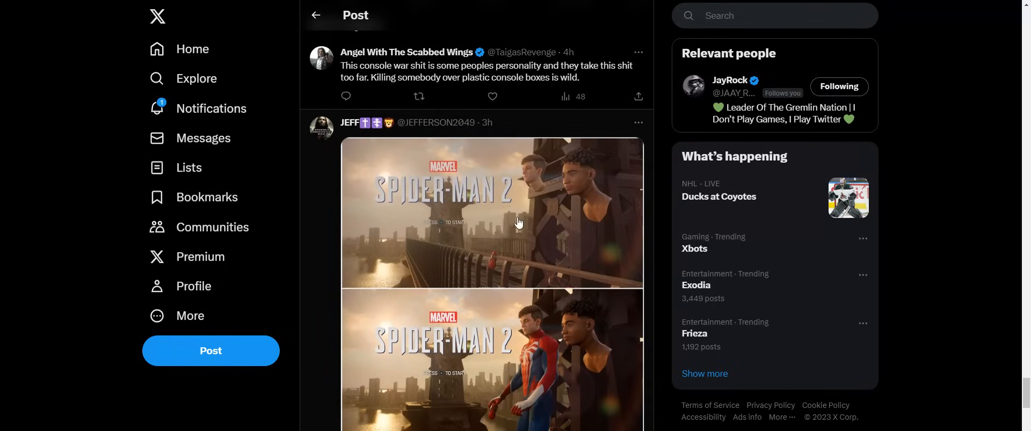
scroll(down, 3)
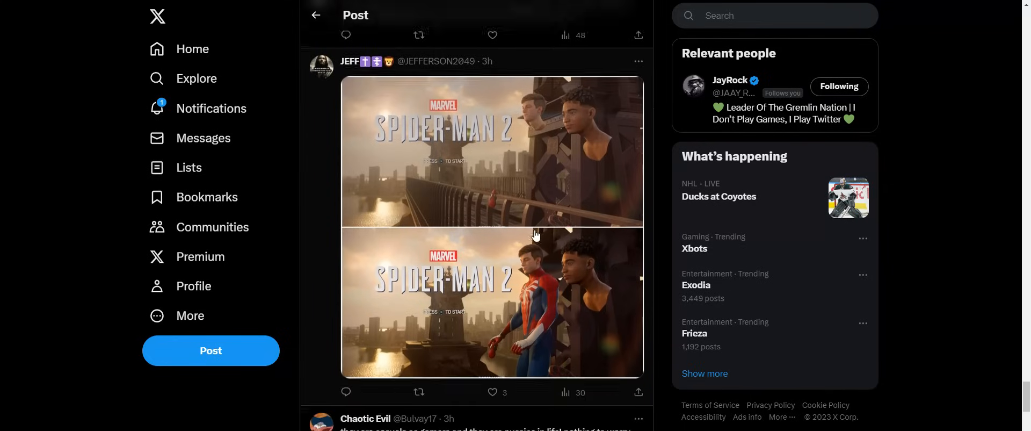
scroll(down, 3)
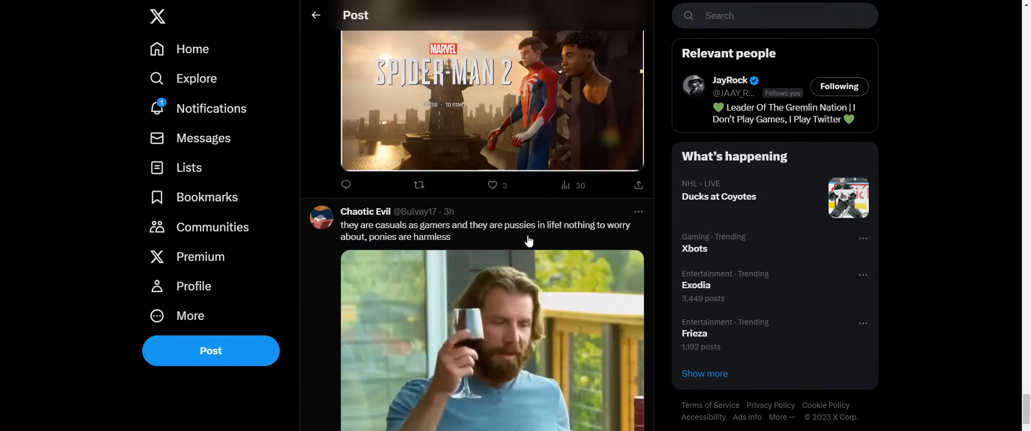
scroll(down, 3)
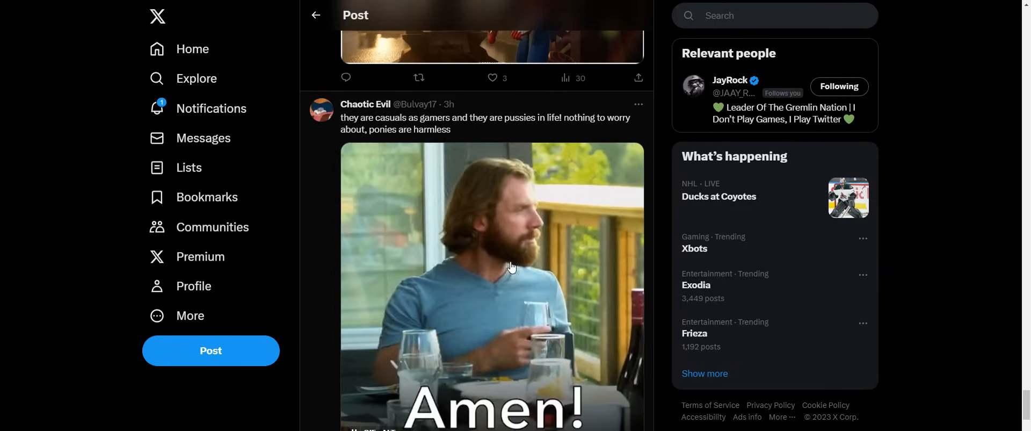
scroll(down, 3)
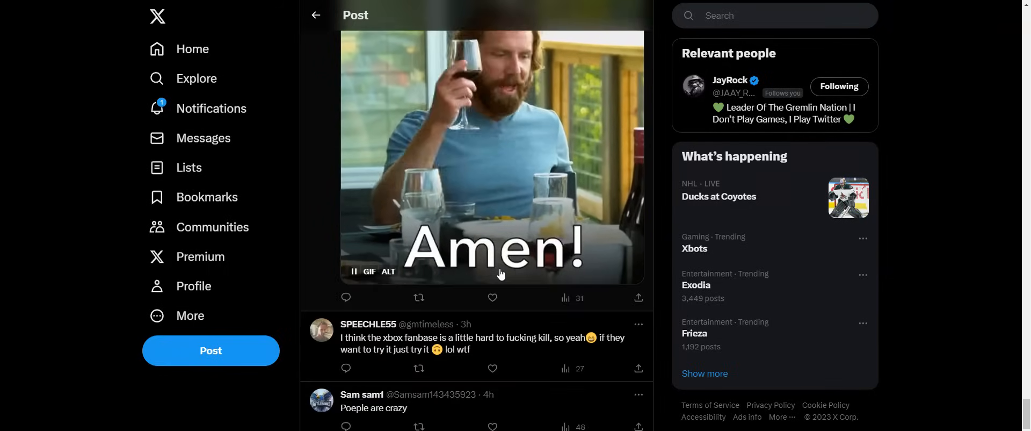
scroll(down, 3)
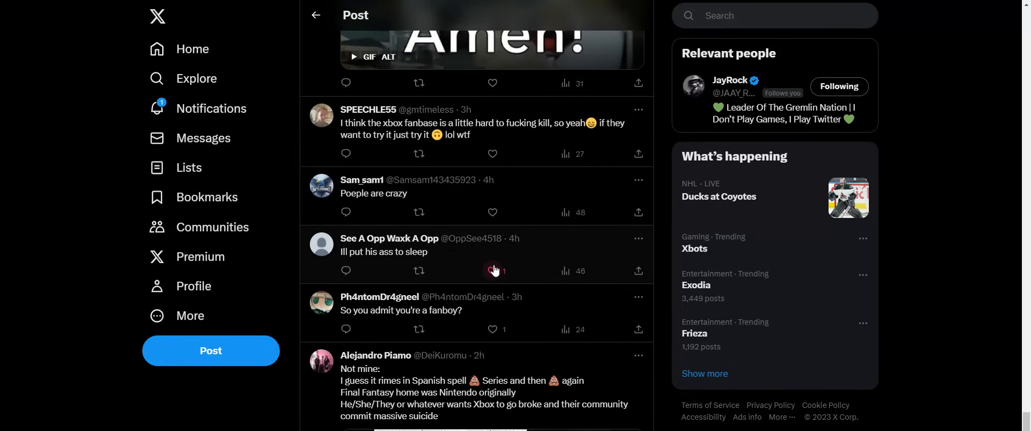
scroll(down, 3)
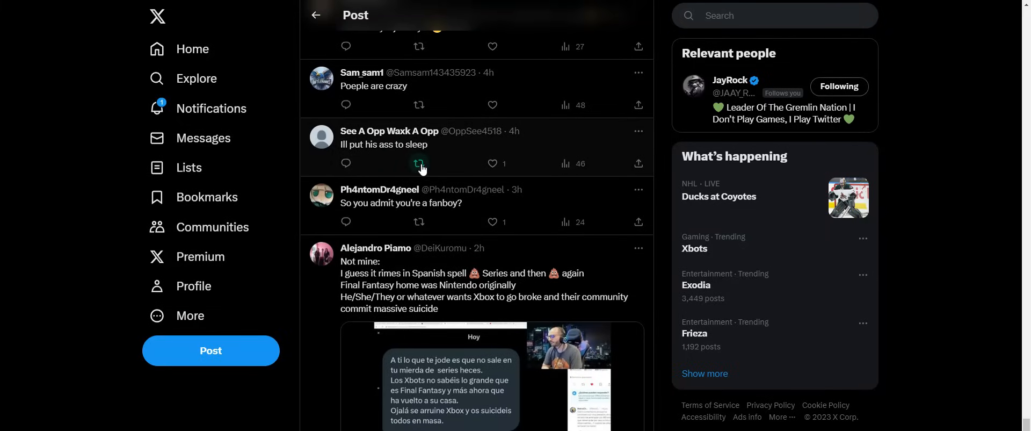
scroll(down, 3)
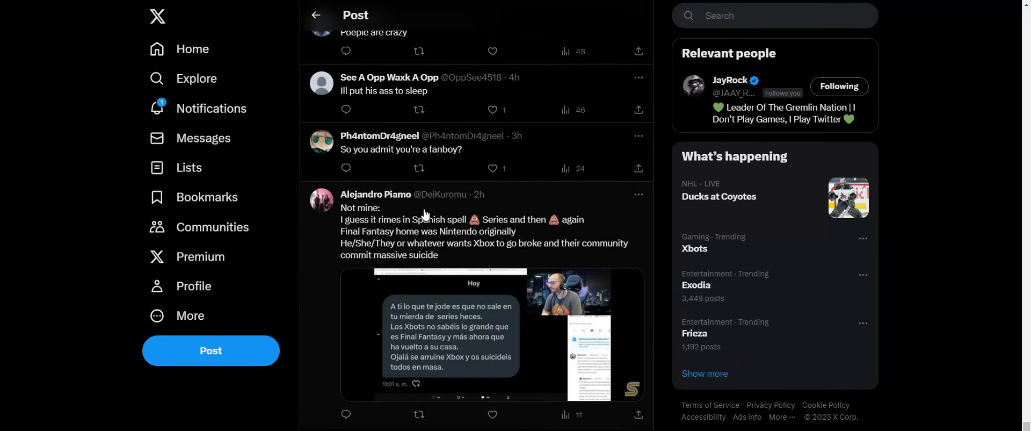
scroll(down, 3)
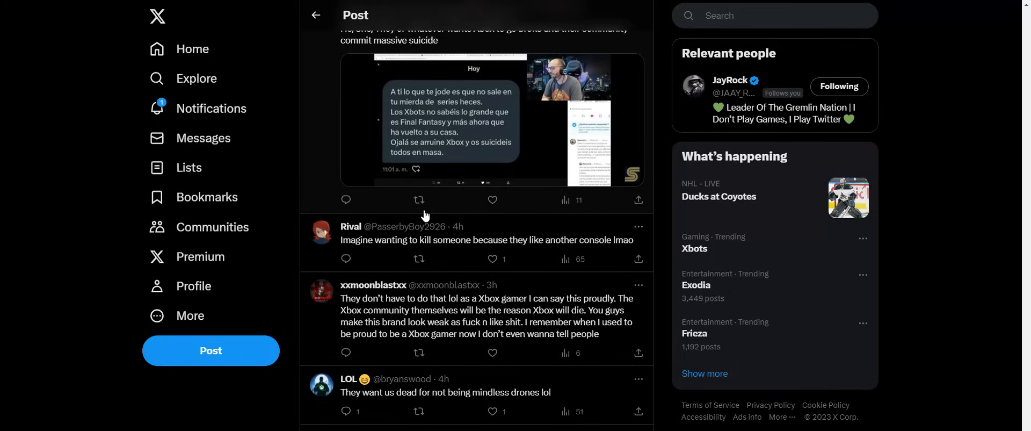
scroll(down, 3)
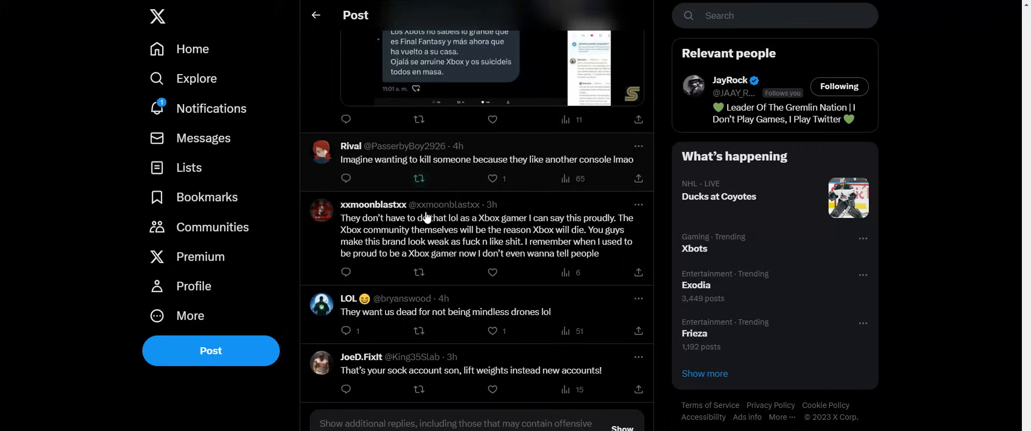
scroll(down, 3)
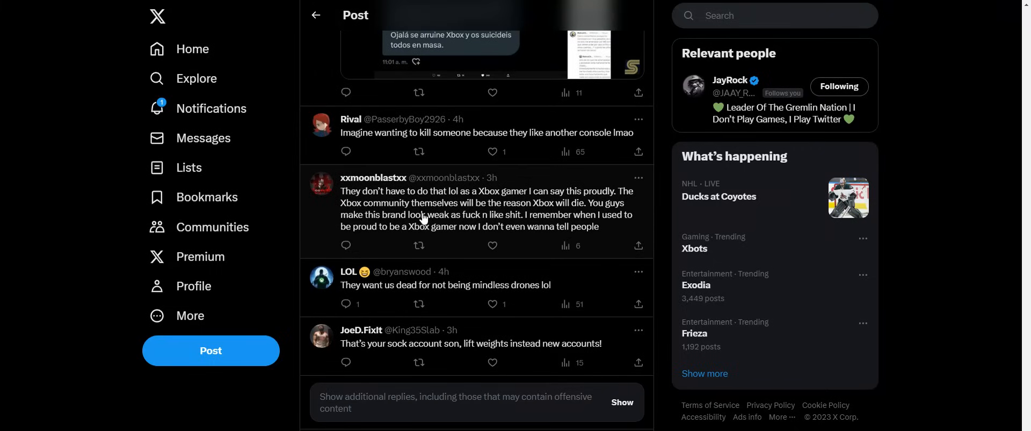
mouse_move(416, 224)
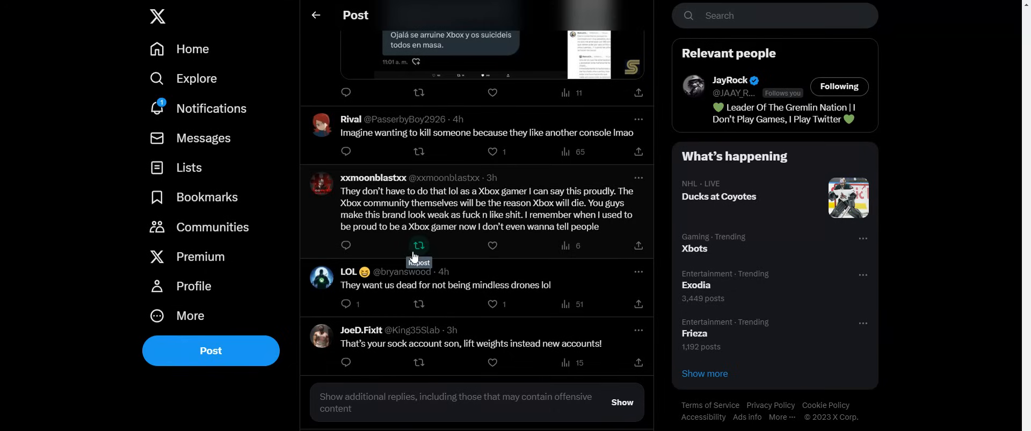
mouse_move(440, 204)
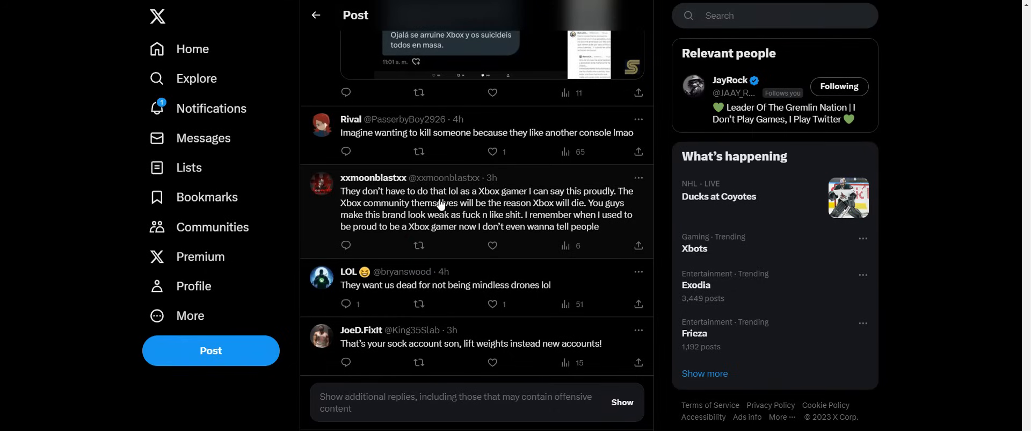
scroll(down, 3)
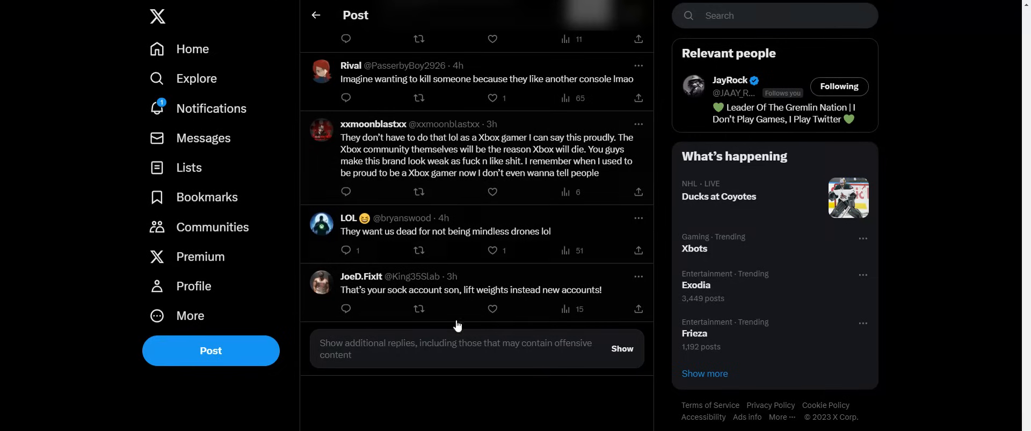
mouse_move(461, 262)
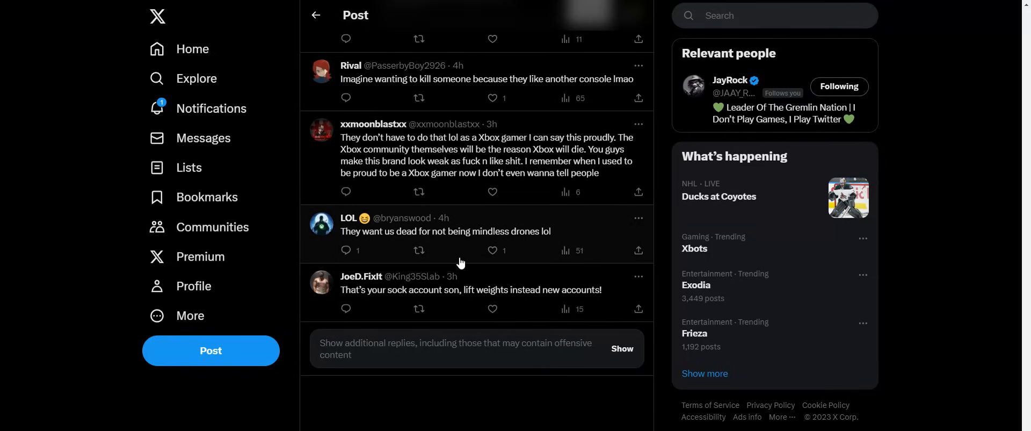
mouse_move(474, 327)
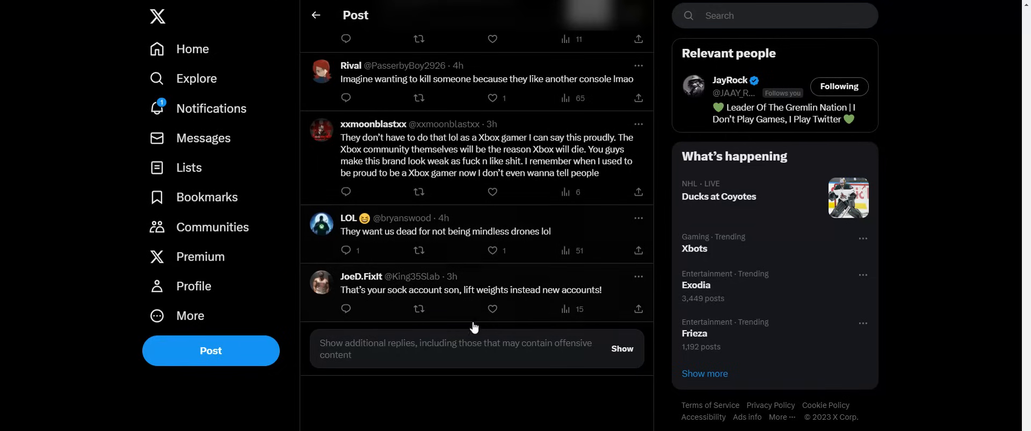
scroll(down, 3)
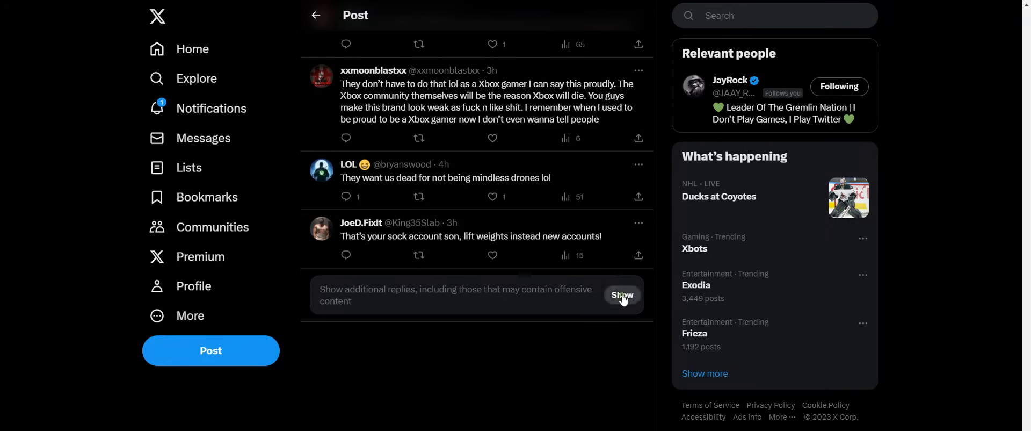
click(621, 295)
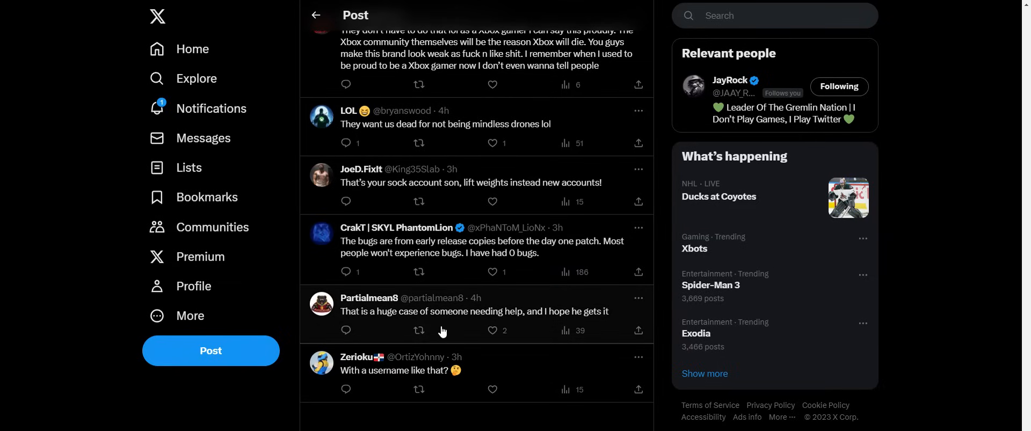
click(492, 330)
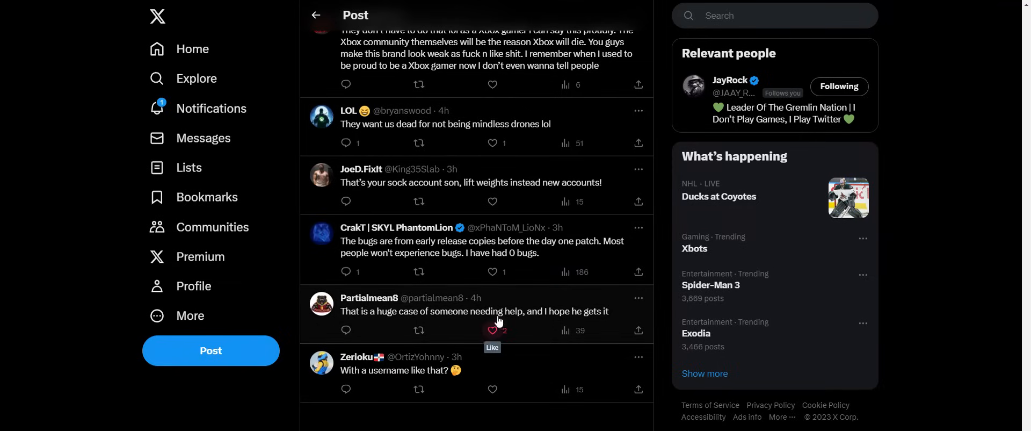
scroll(down, 3)
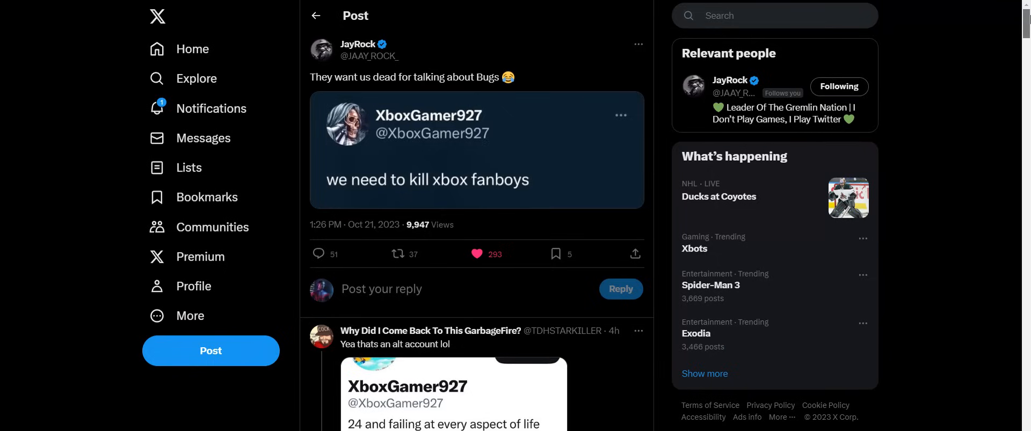
- Scroll down through JayRock's quote post toward the 'alt account' reply
scroll(down, 3)
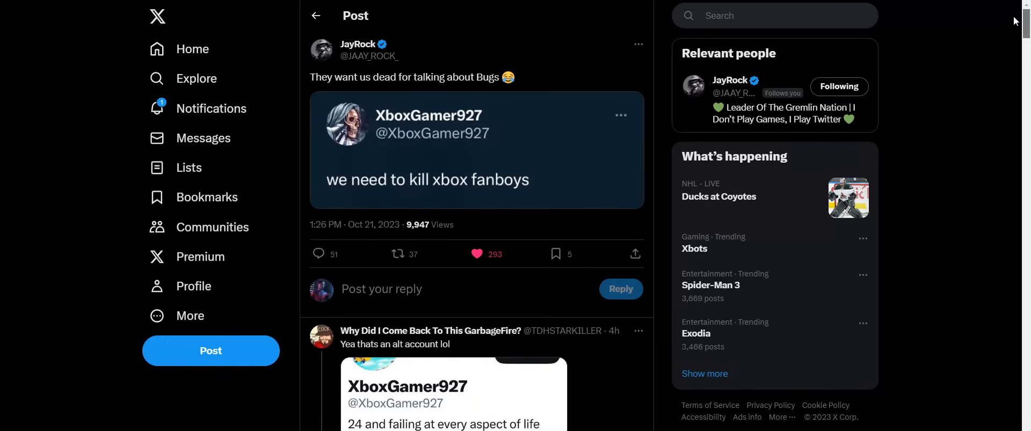
mouse_move(976, 44)
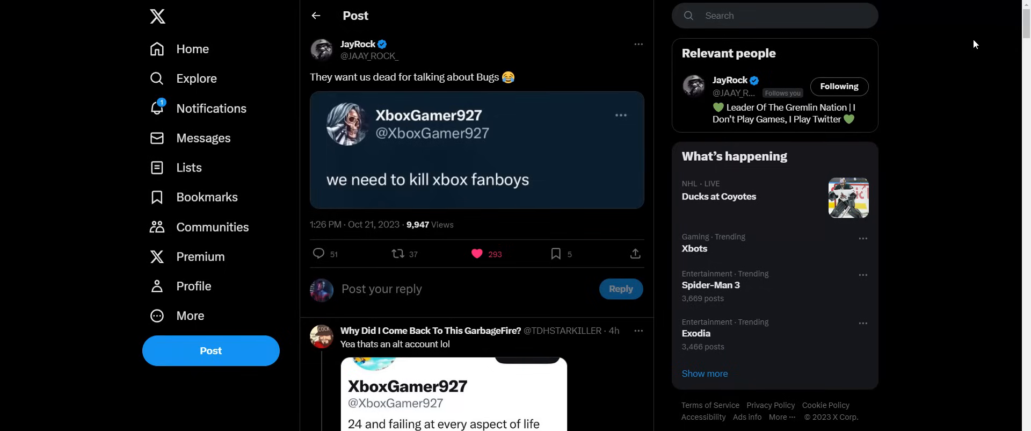
mouse_move(455, 197)
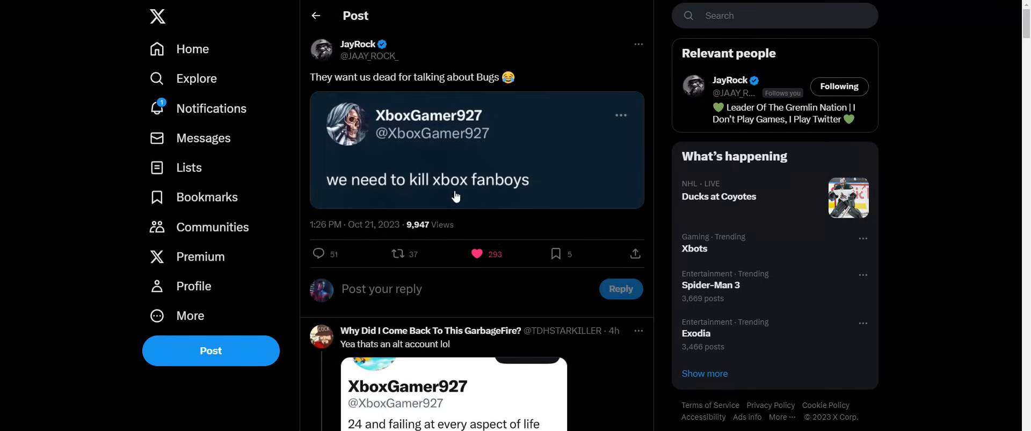
mouse_move(484, 169)
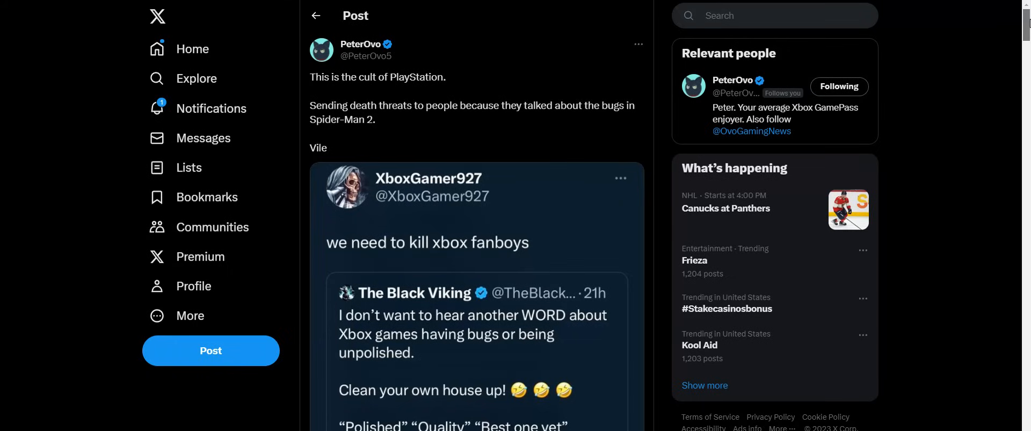
scroll(down, 3)
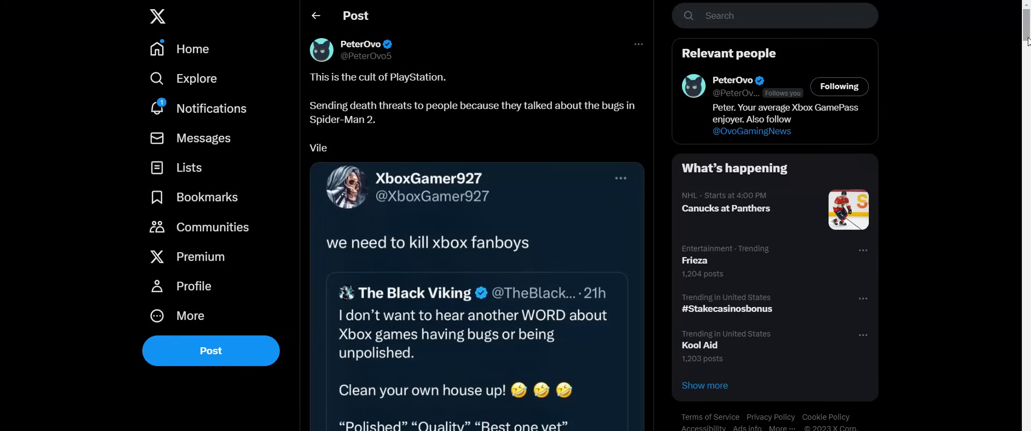
mouse_move(1015, 50)
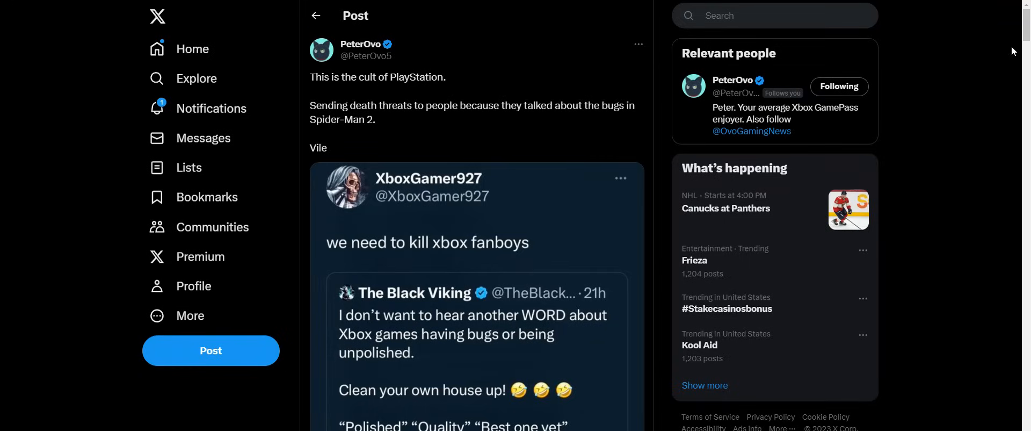
mouse_move(464, 256)
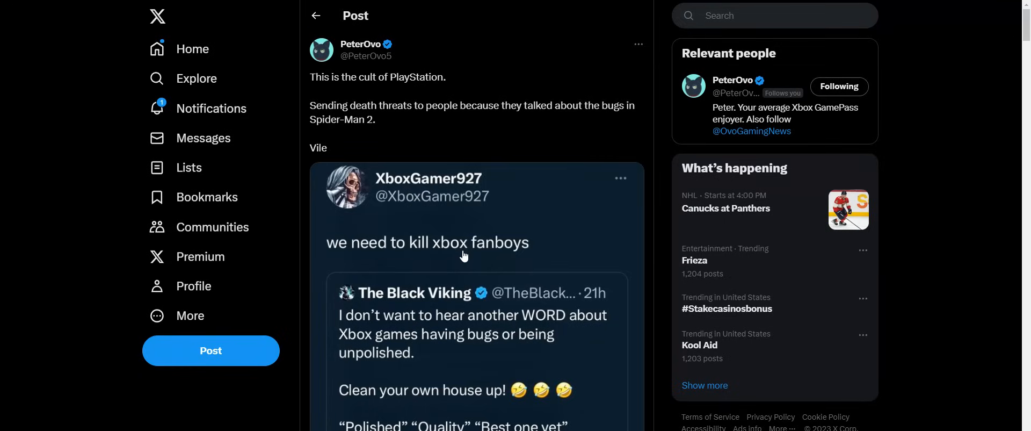
mouse_move(448, 261)
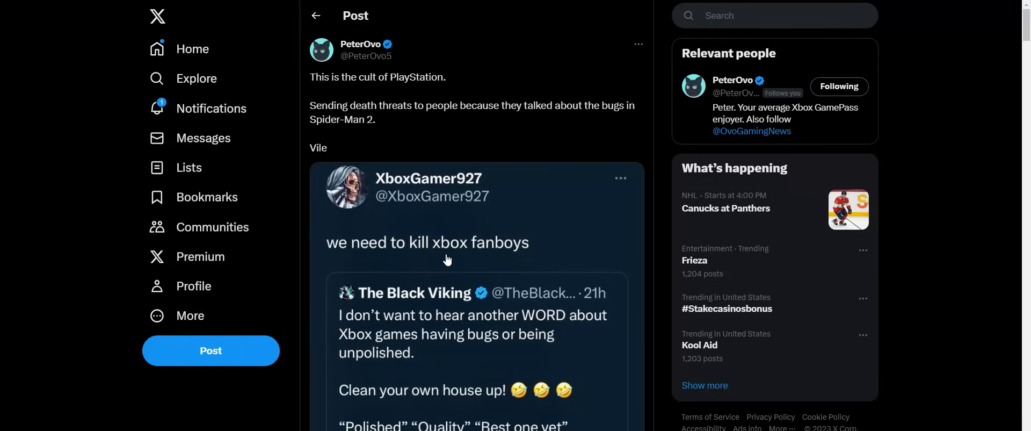
mouse_move(454, 263)
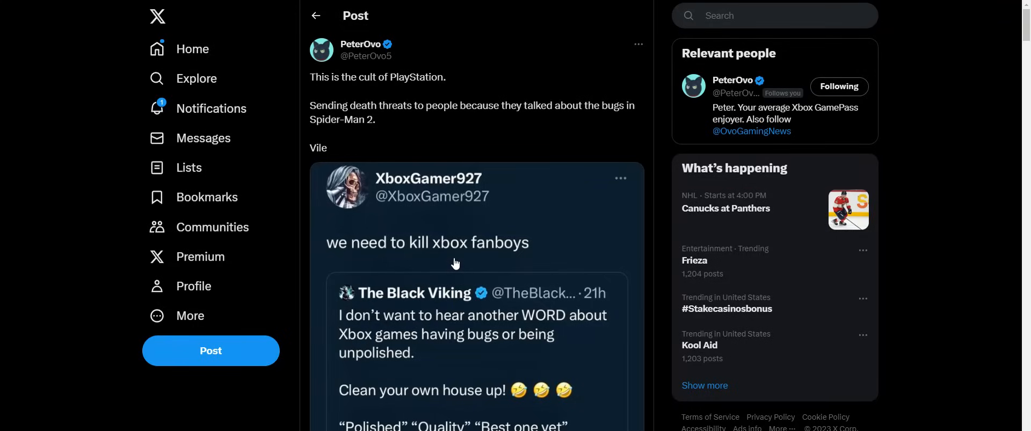
mouse_move(455, 262)
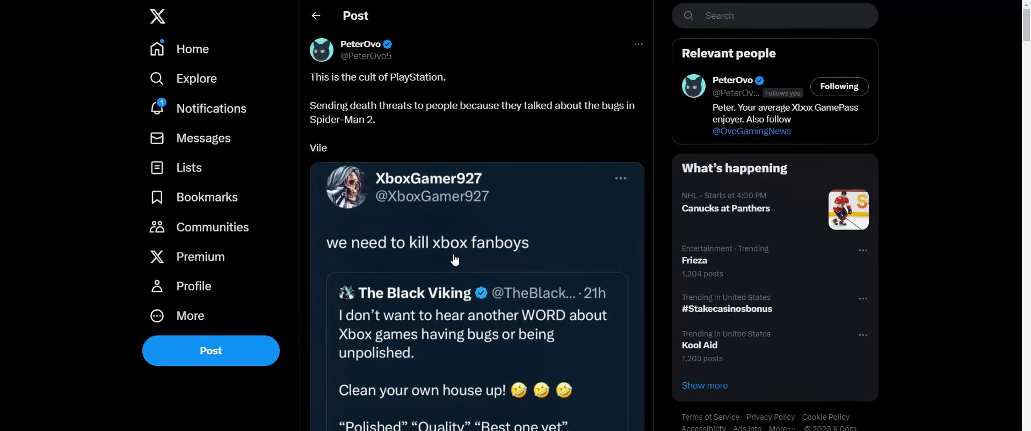
mouse_move(452, 262)
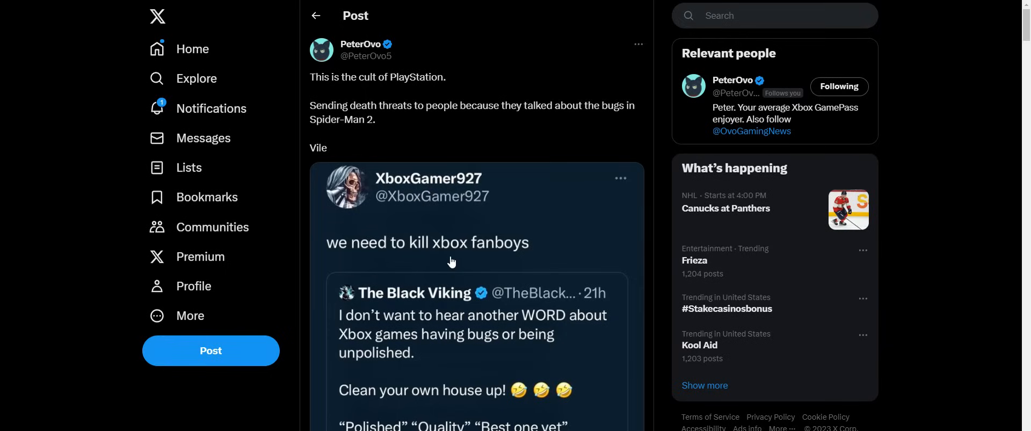